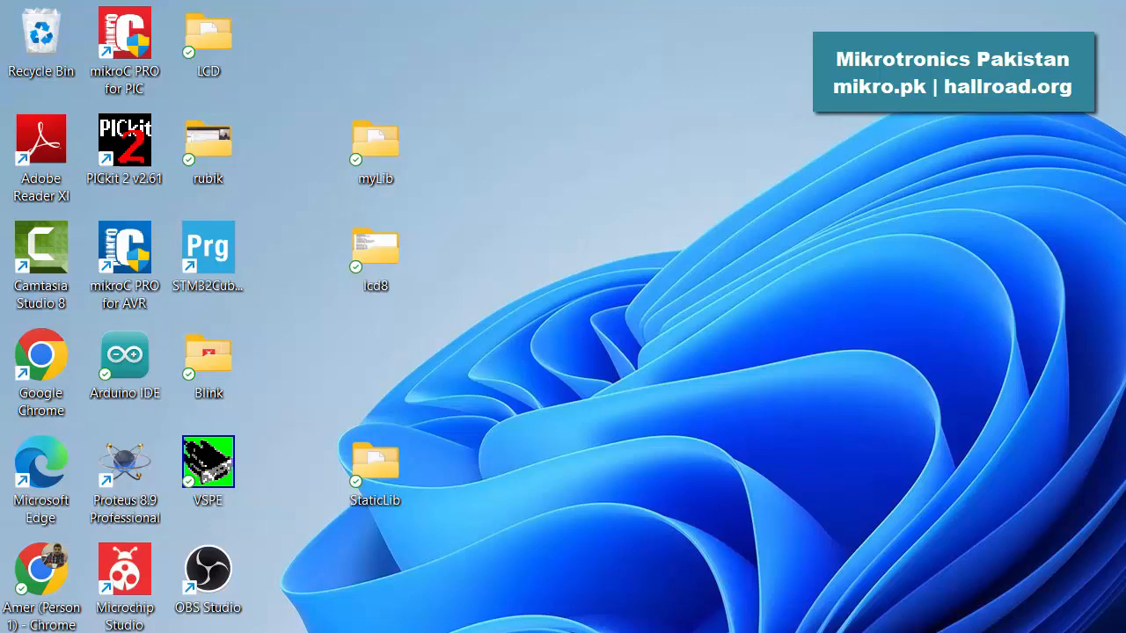
Step: Launch Proteus 8.9 Professional to open the STM32_BluePill LCD schematic
double_click(124, 461)
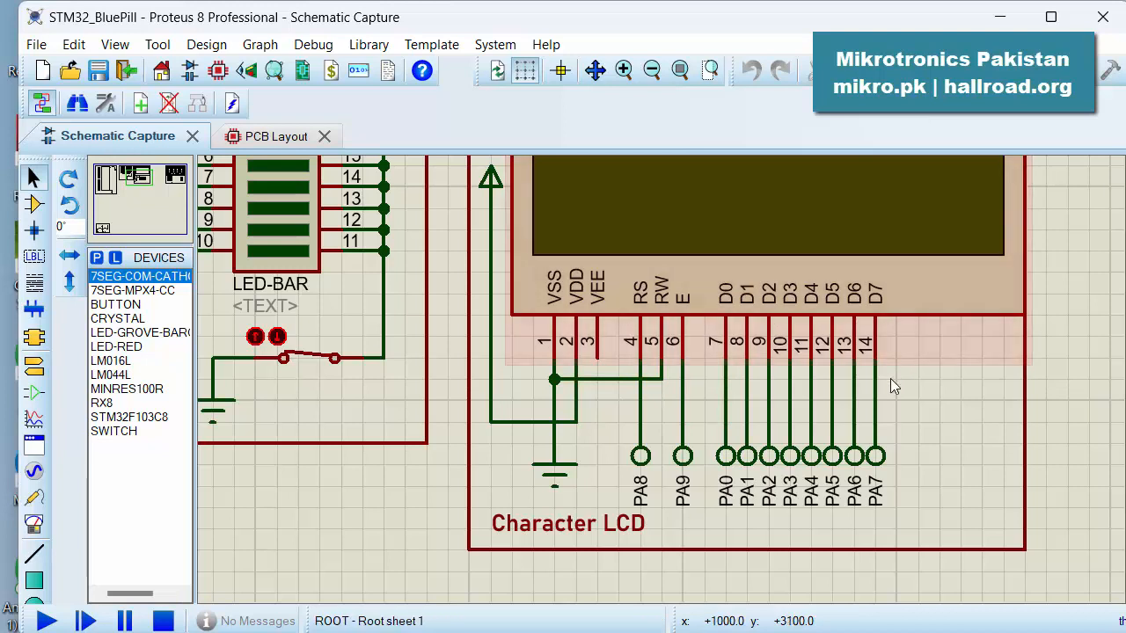
mouse_move(809, 321)
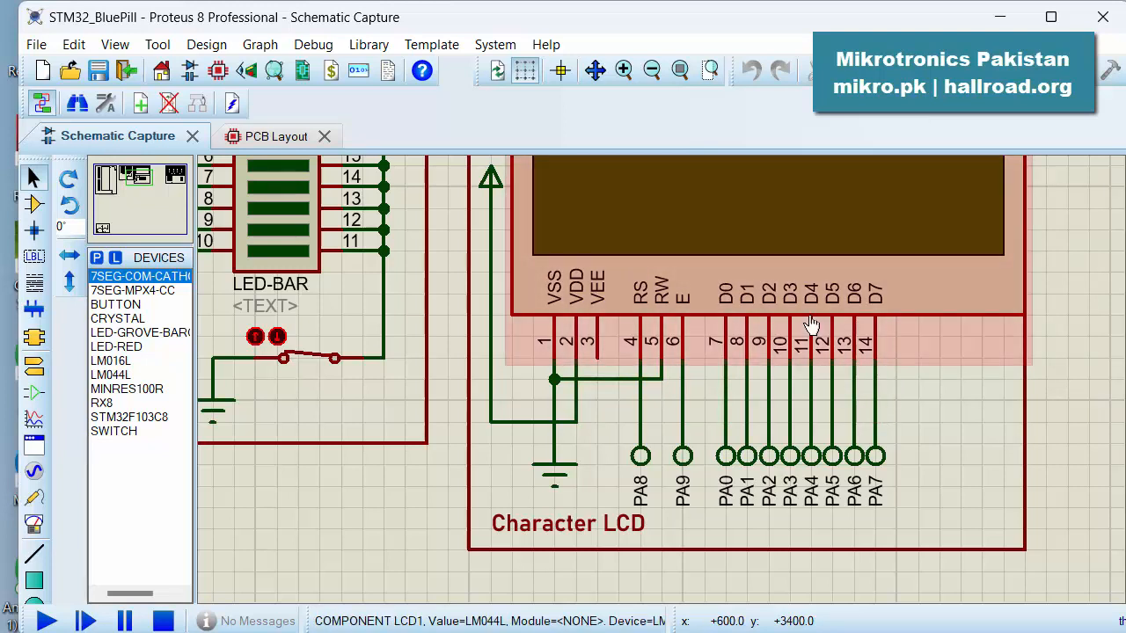
mouse_move(883, 316)
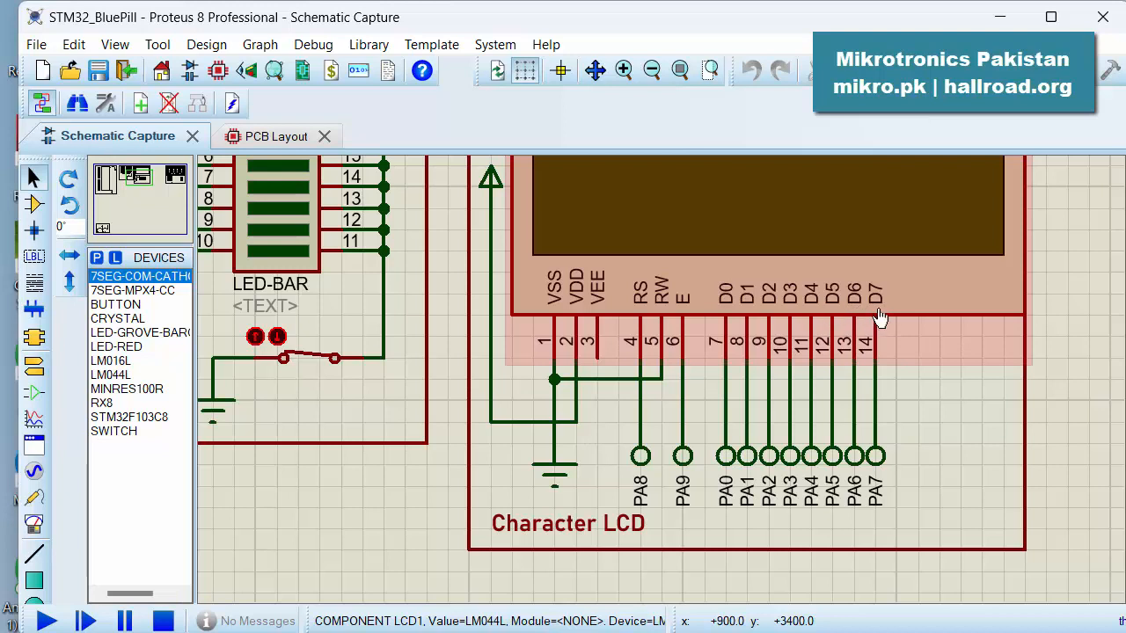
mouse_move(761, 322)
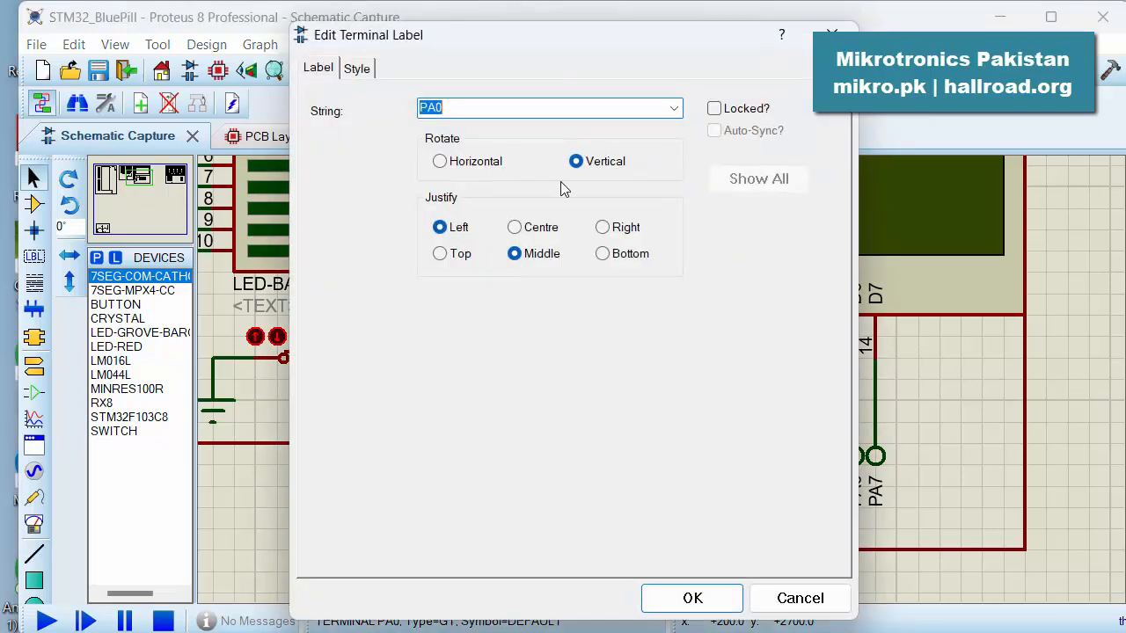
Step: Delete the PA0–PA3 terminal labels on the LCD's D0–D3 data pins
key("Delete")
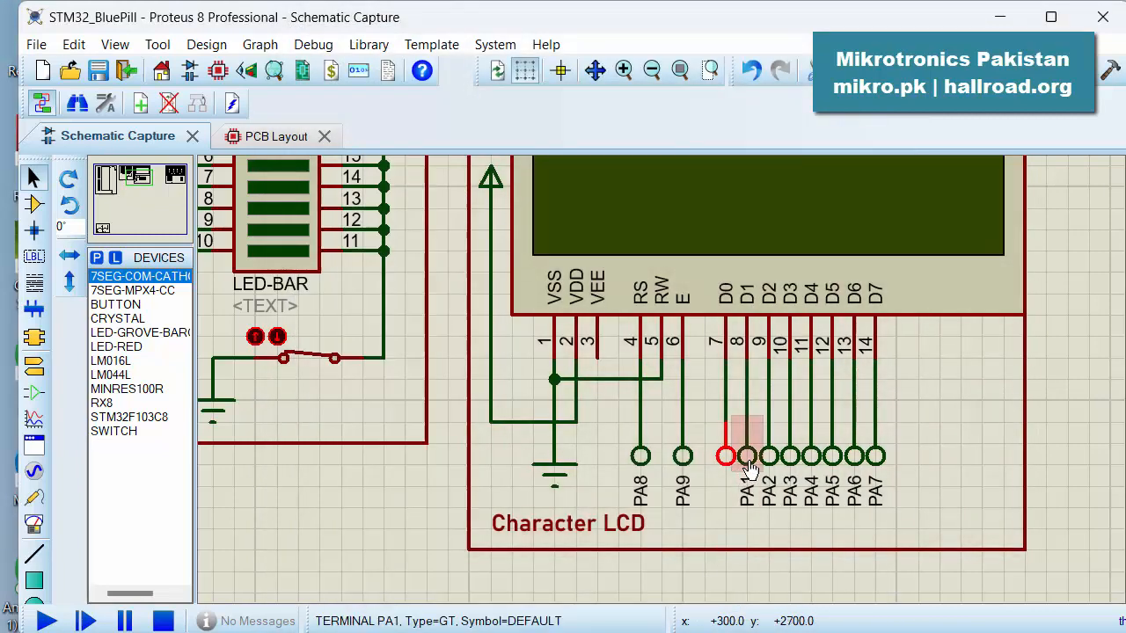
double_click(747, 455)
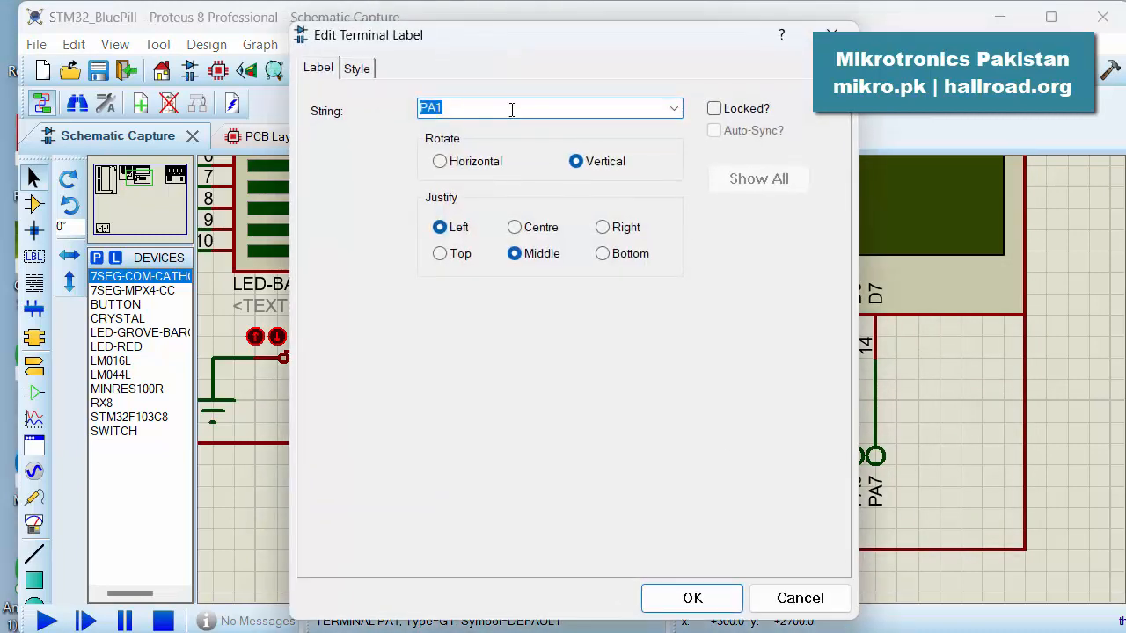
key("Delete")
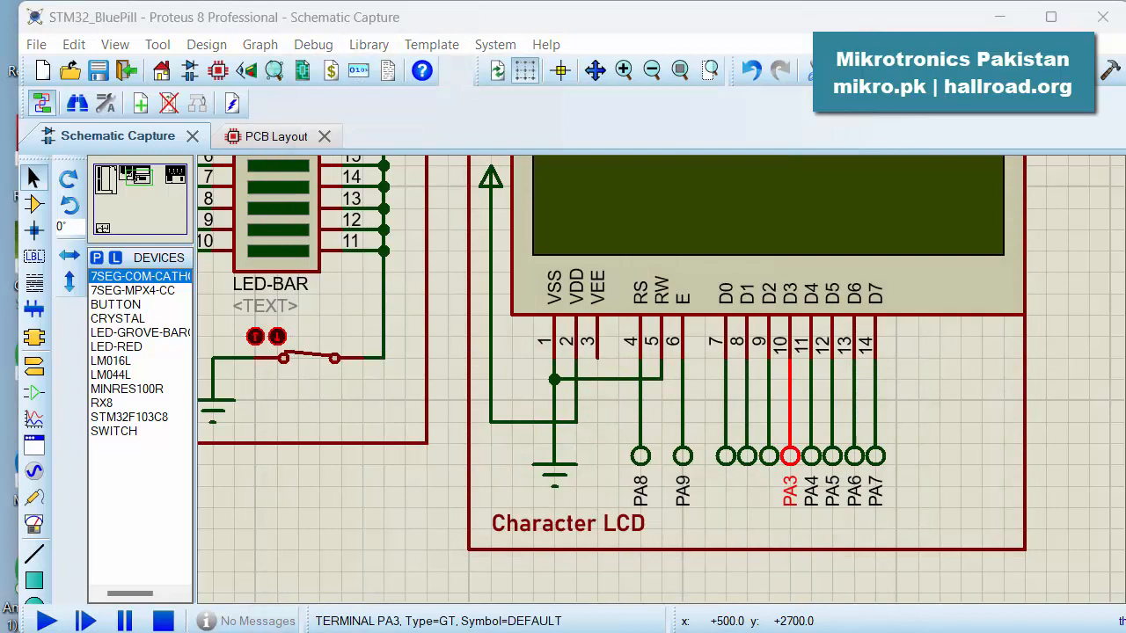
double_click(790, 456)
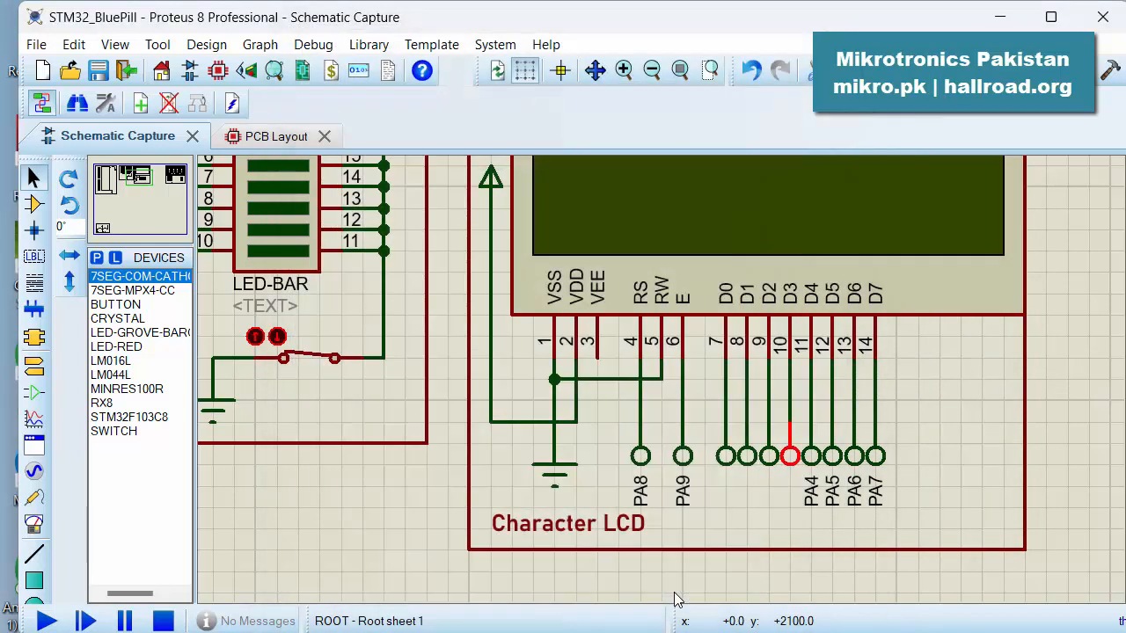
mouse_move(789, 455)
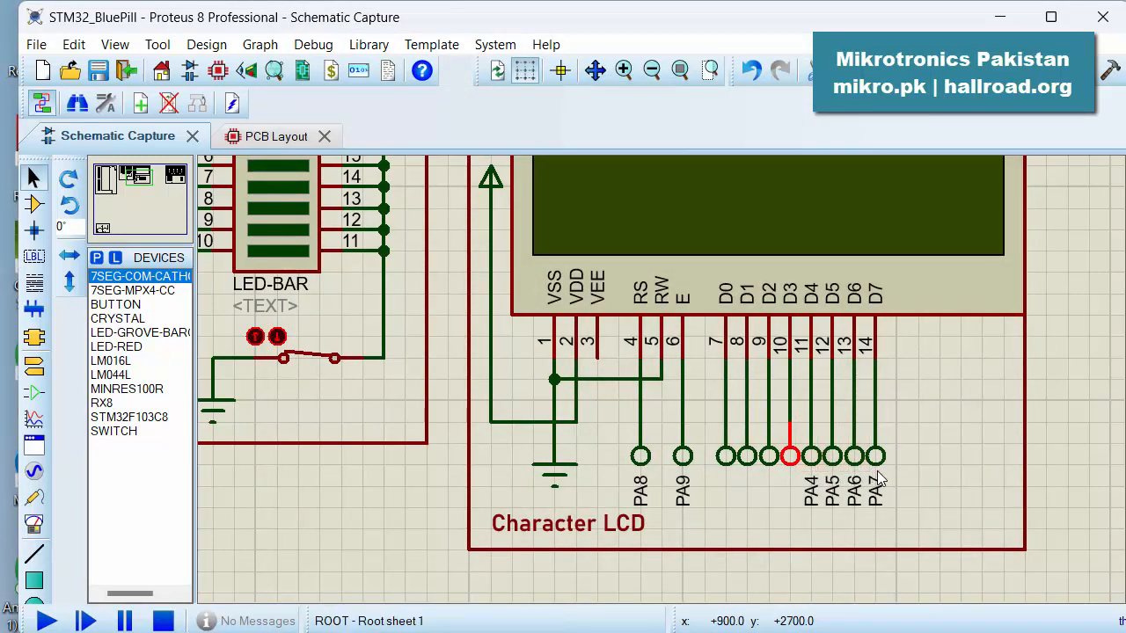
left_click(805, 312)
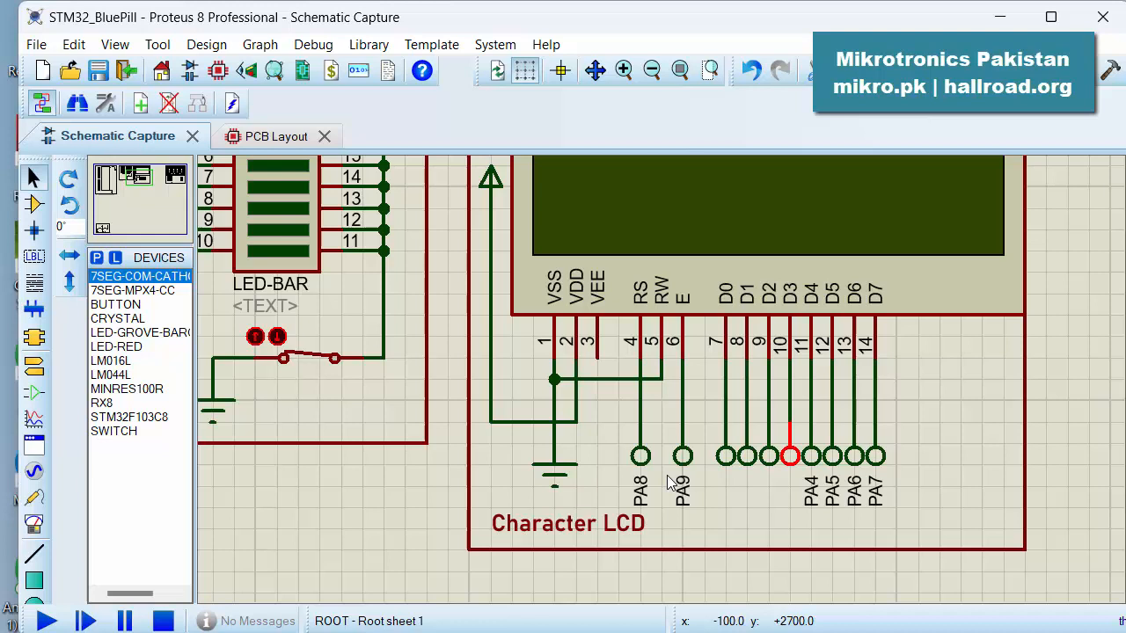
mouse_move(613, 456)
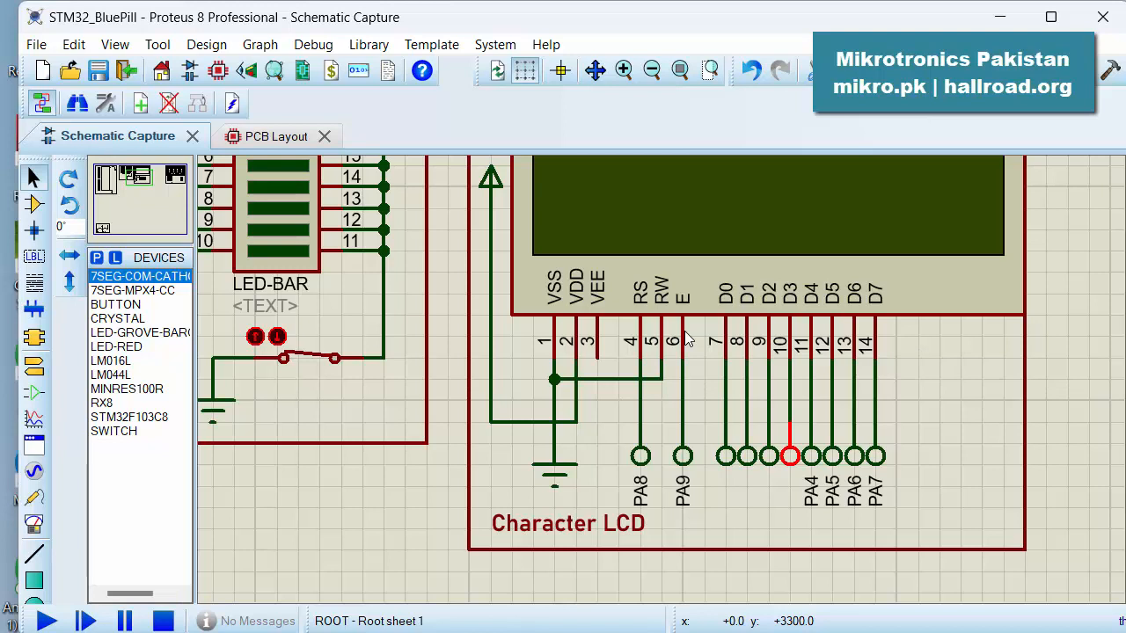
left_click(805, 352)
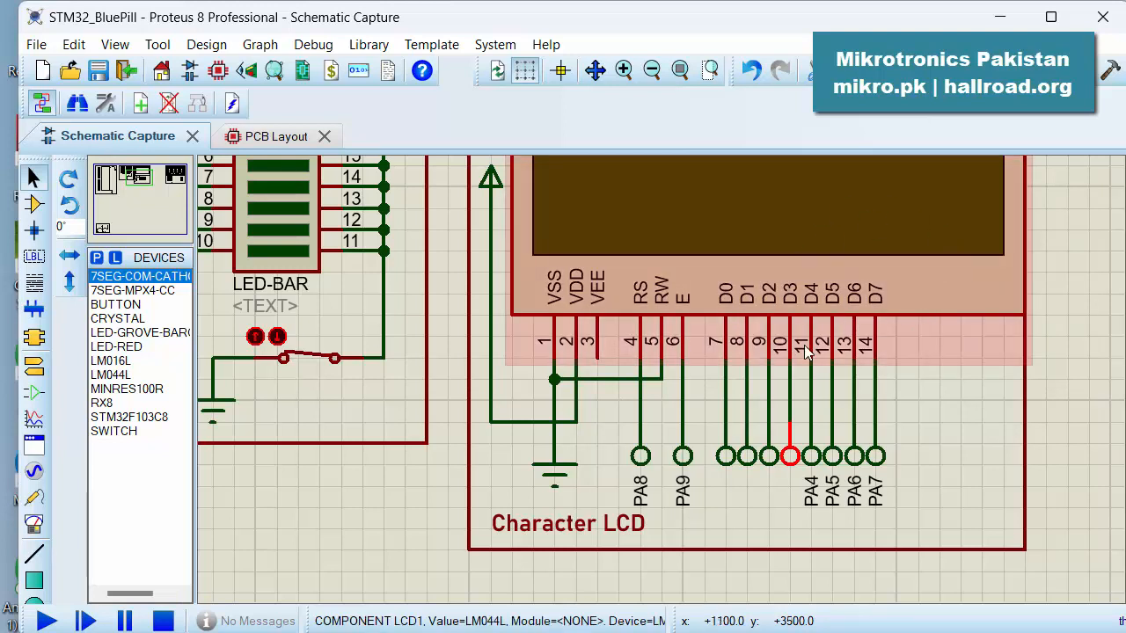
left_click(734, 396)
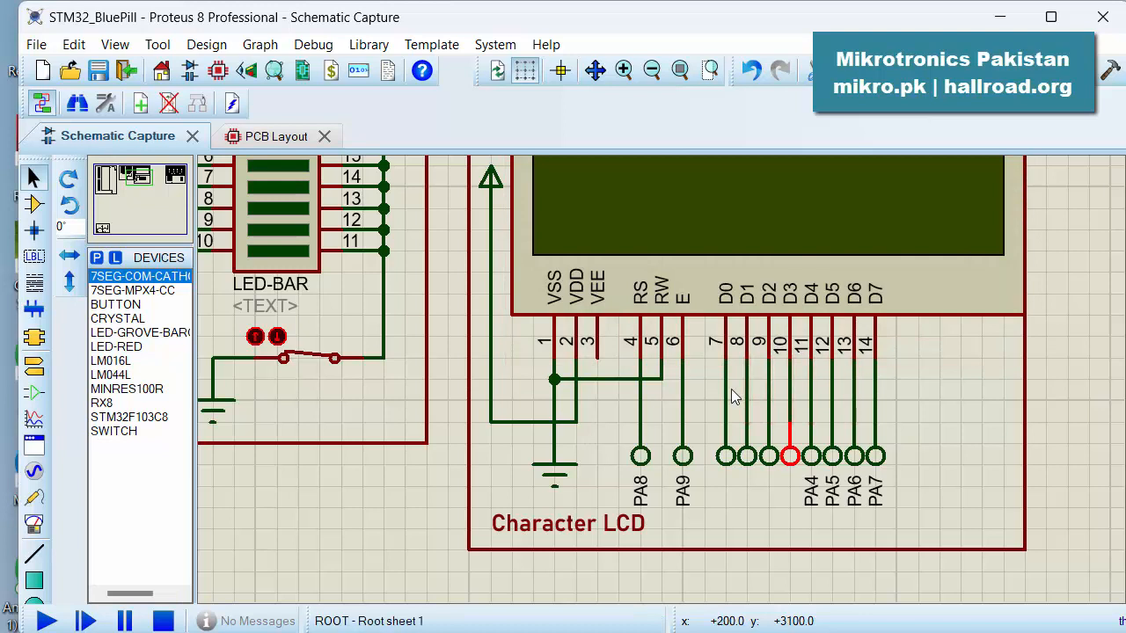
mouse_move(712, 402)
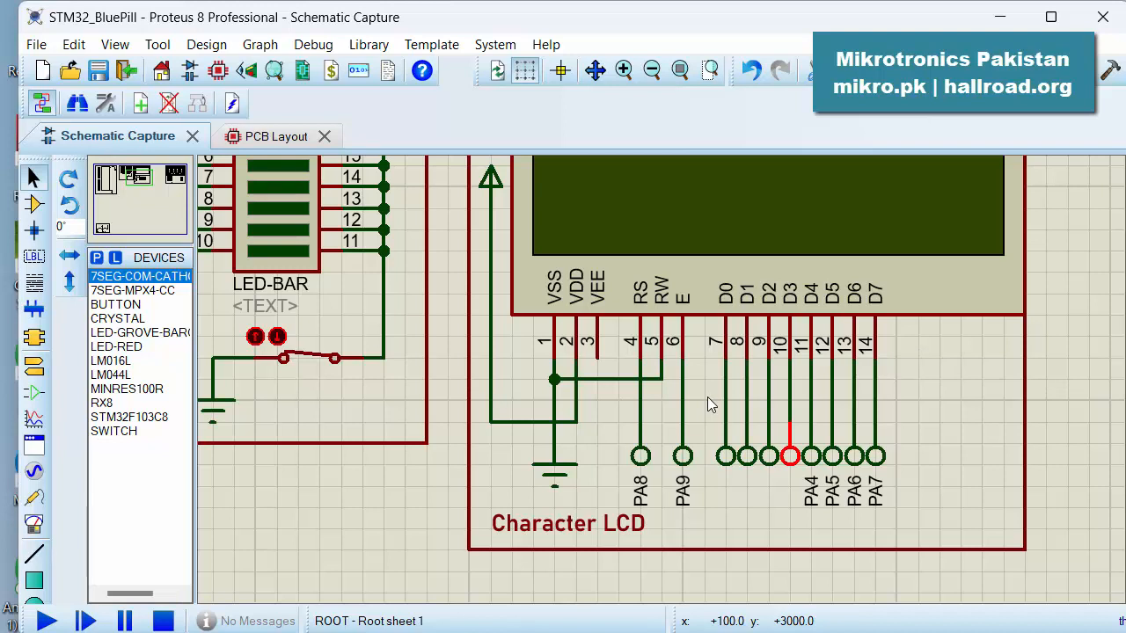
mouse_move(809, 466)
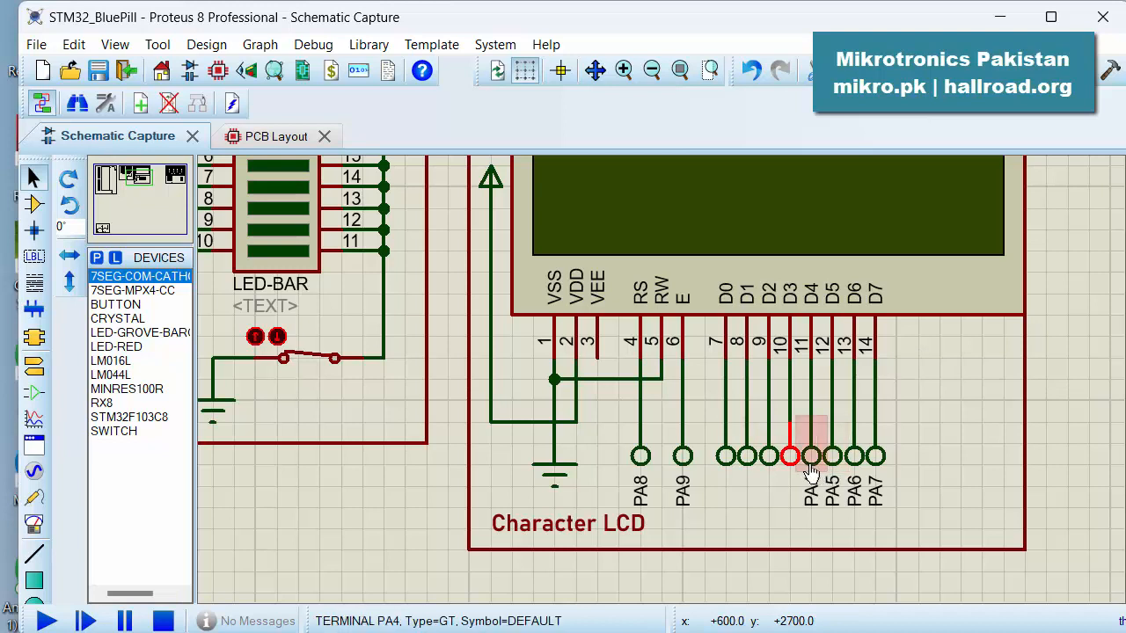
mouse_move(834, 466)
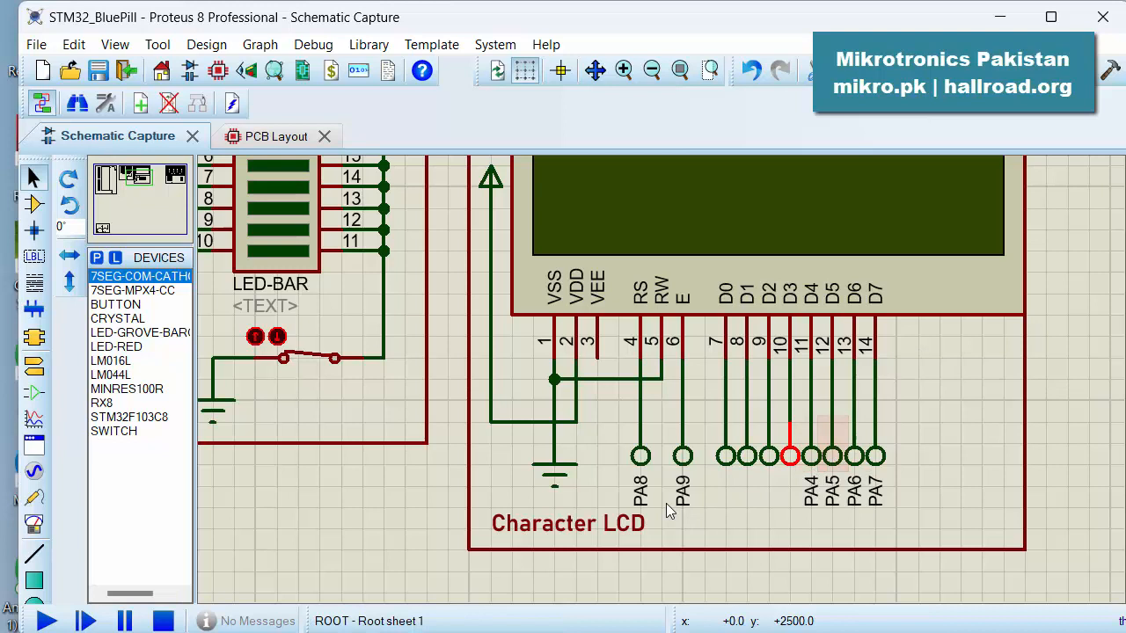
mouse_move(908, 454)
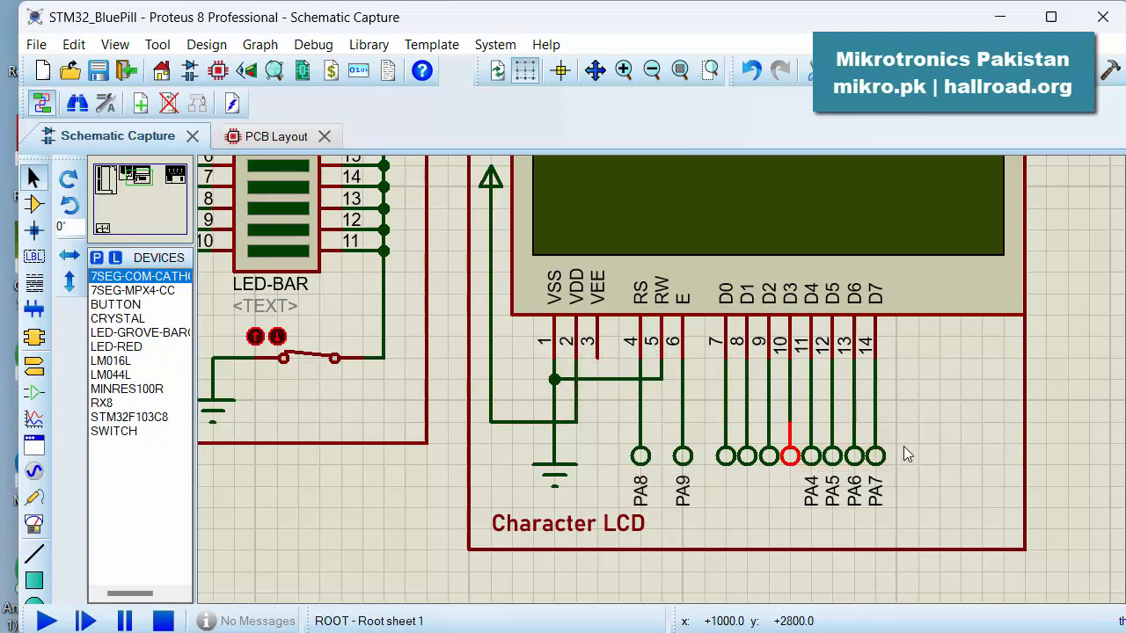
mouse_move(738, 484)
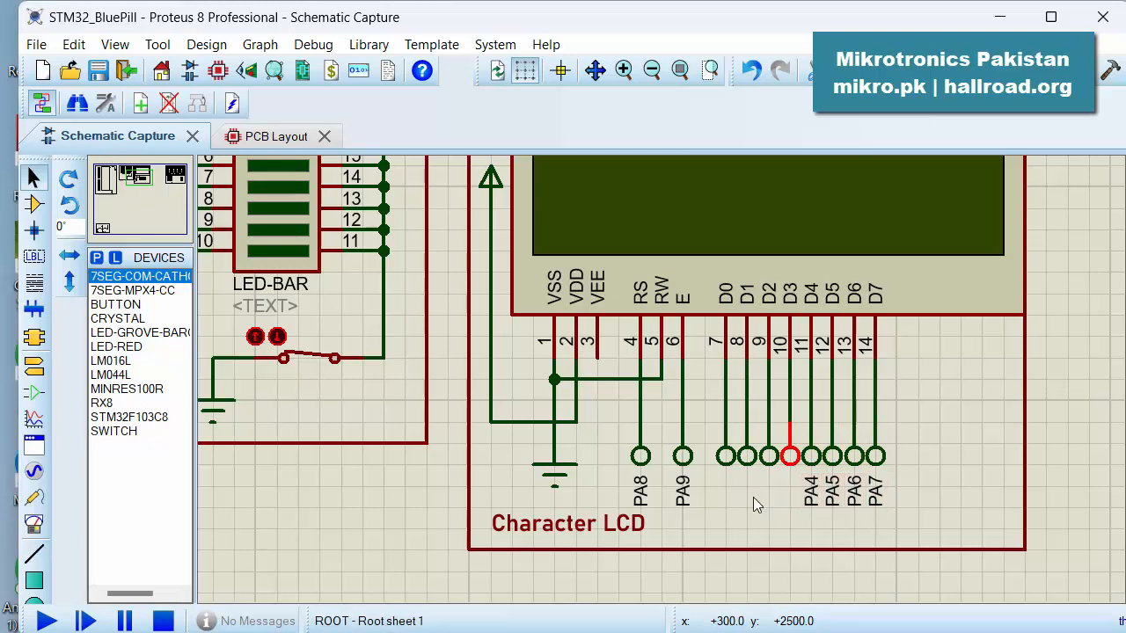
mouse_move(746, 517)
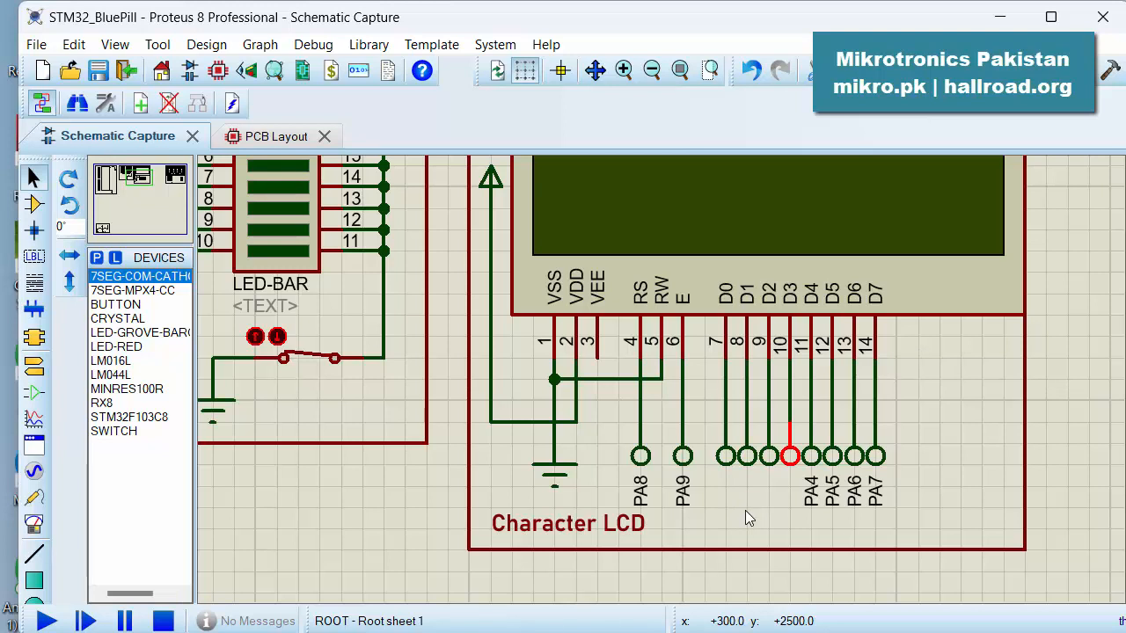
mouse_move(710, 453)
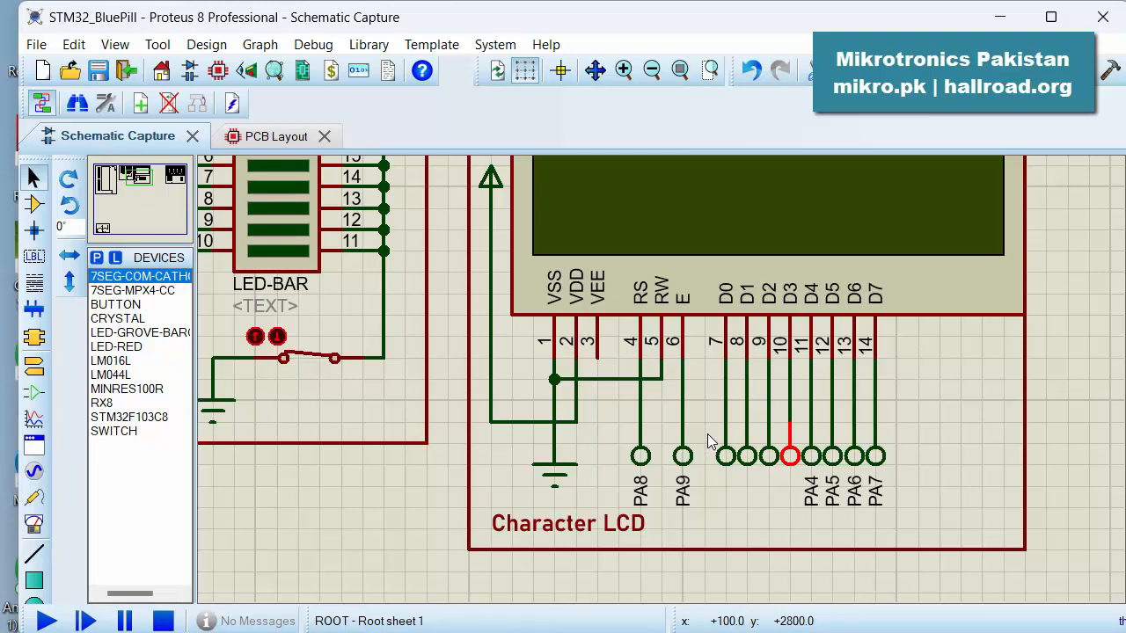
mouse_move(710, 491)
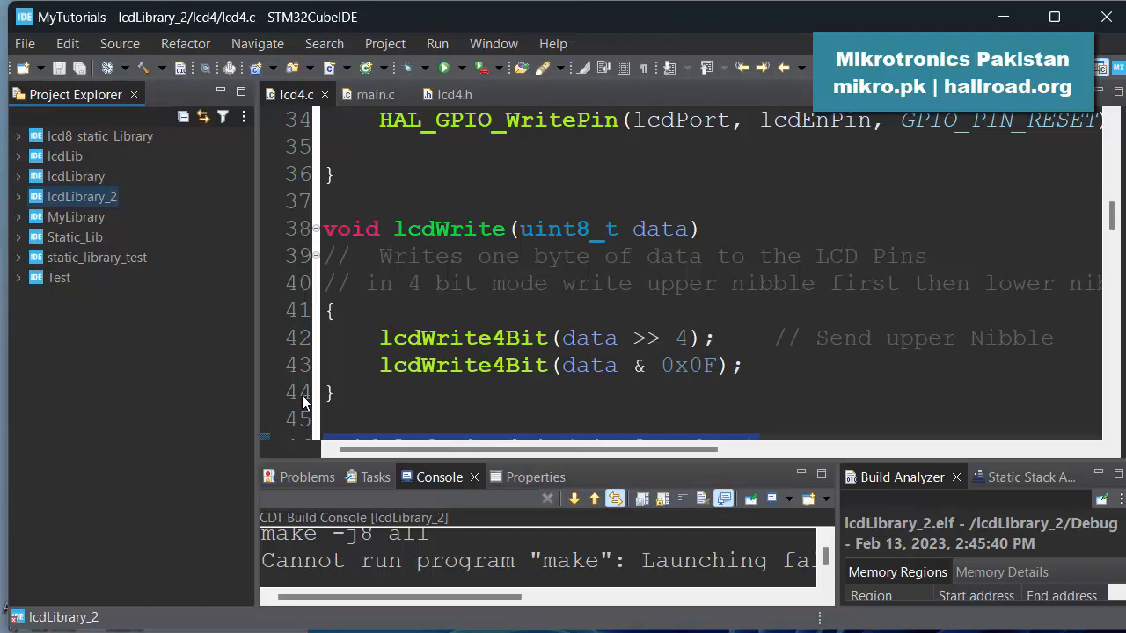
mouse_move(204, 332)
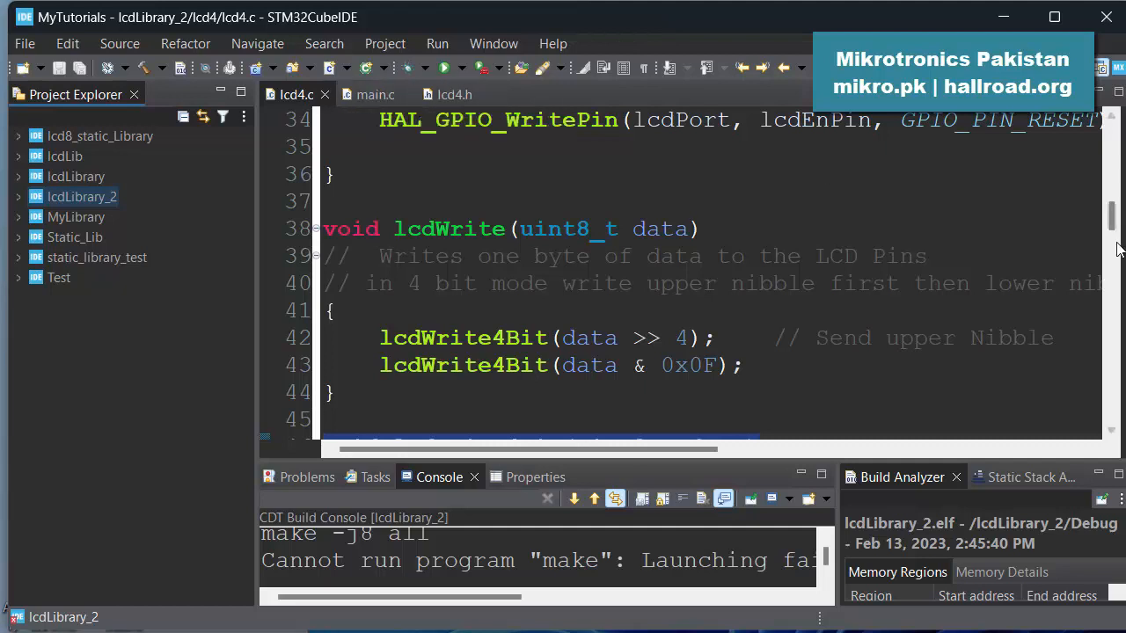
Step: Scroll through lcd4.c from lcdWrite down to lcdInit
scroll("down", 3)
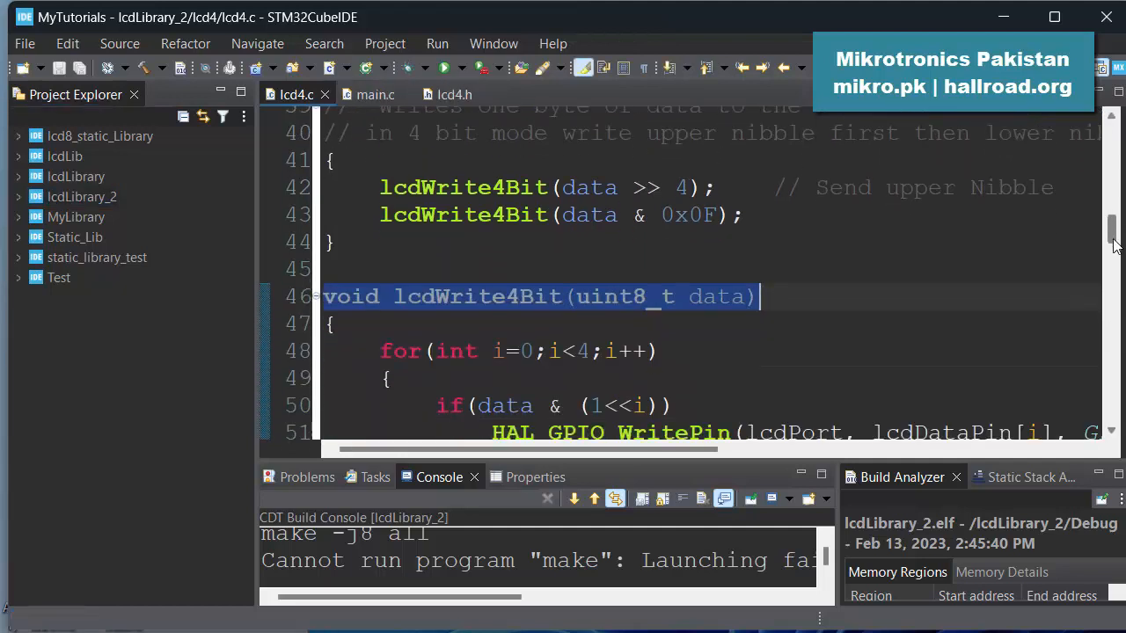
scroll("down", 3)
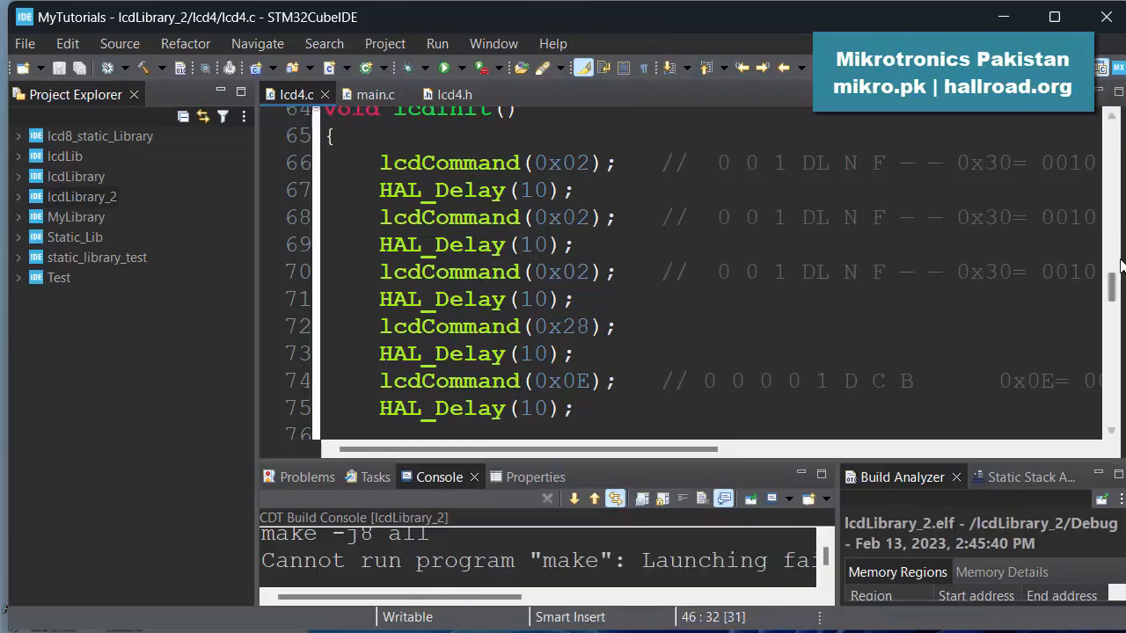
scroll("up", 3)
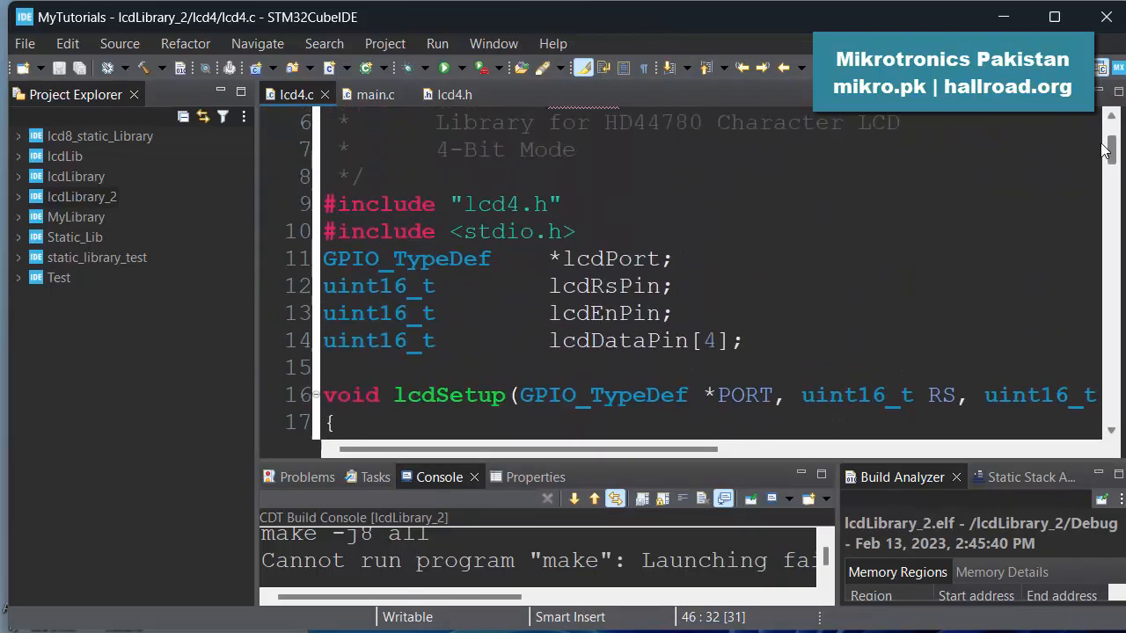
scroll("up", 3)
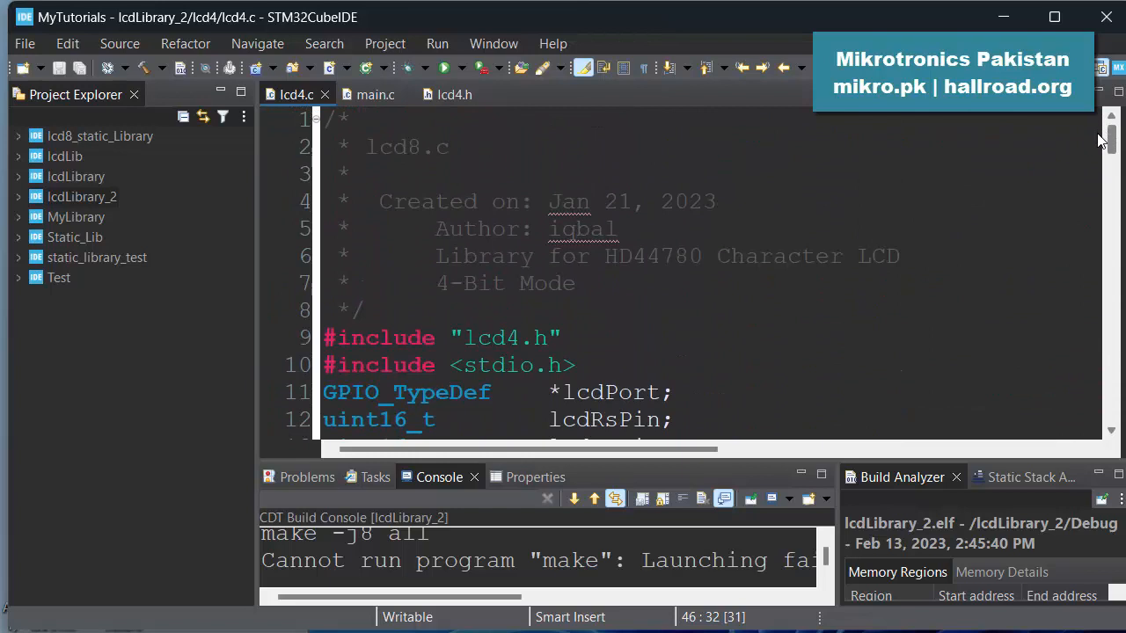
scroll("down", 3)
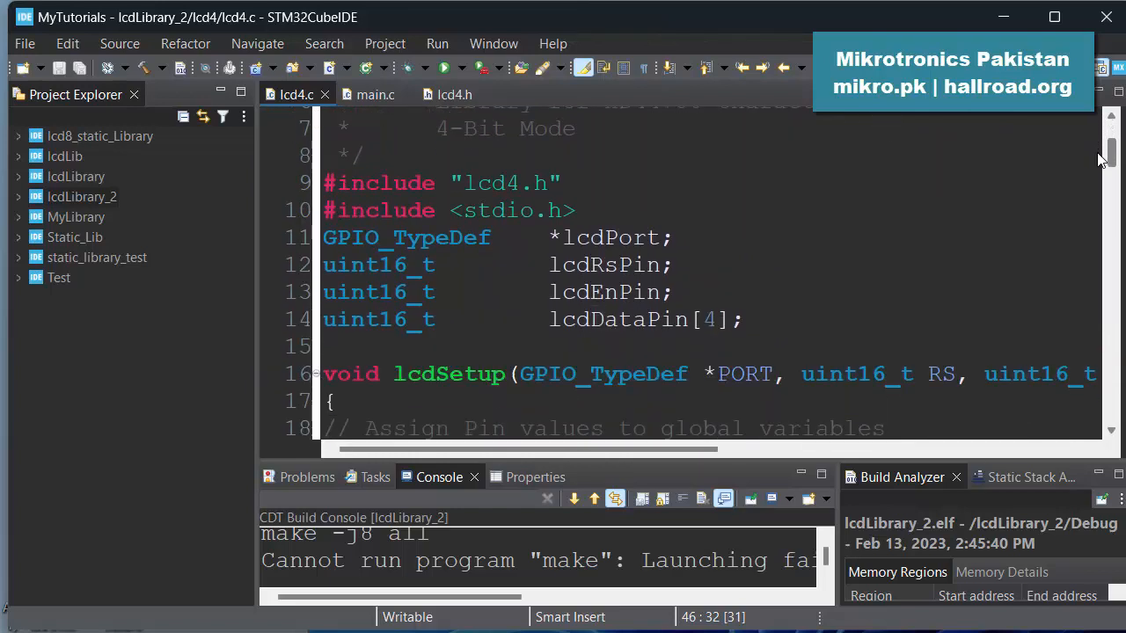
scroll("up", 3)
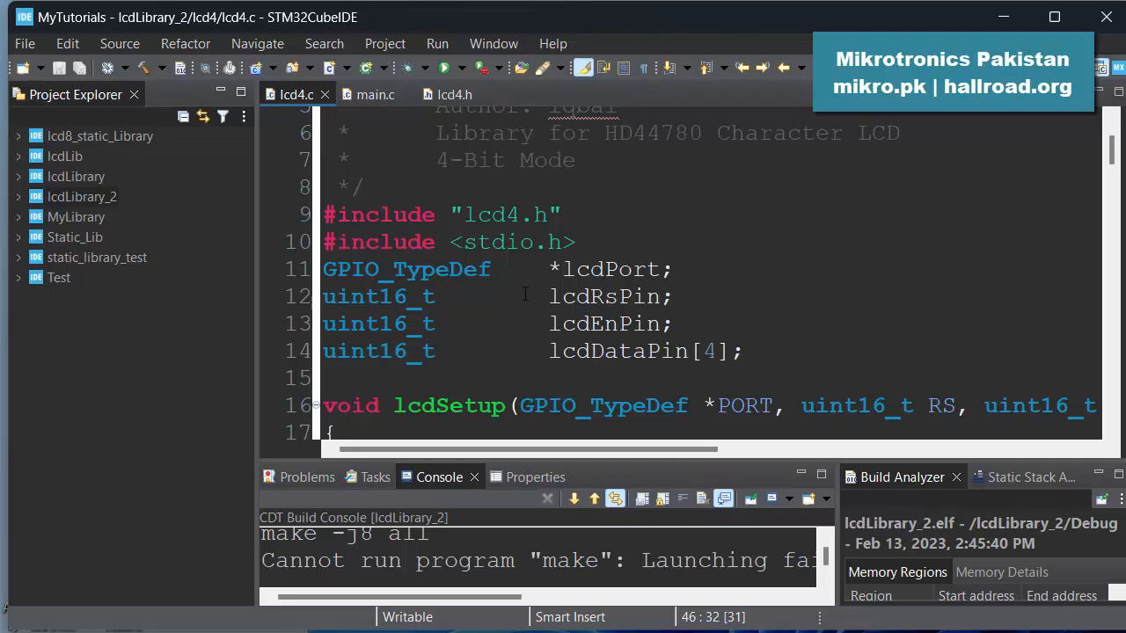
mouse_move(492, 325)
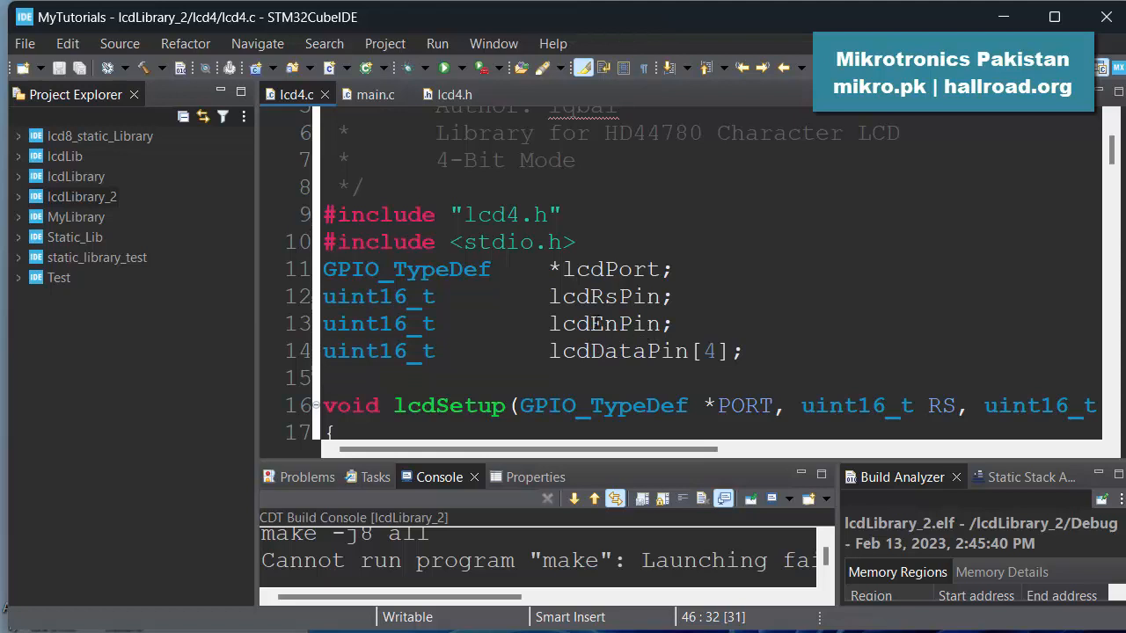
mouse_move(1035, 300)
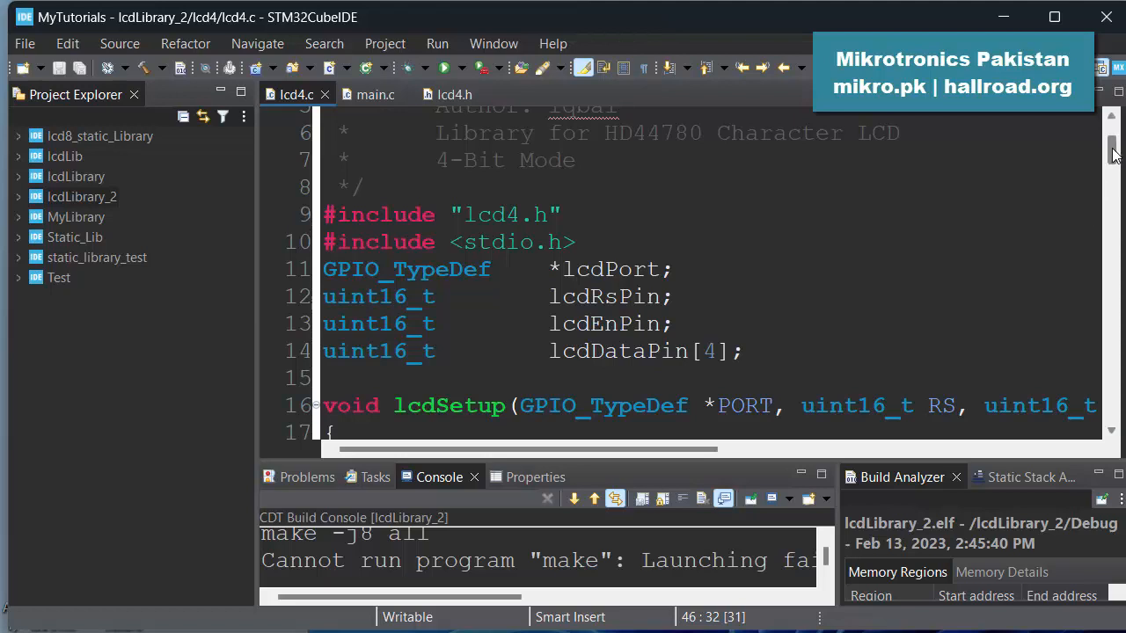
mouse_move(628, 261)
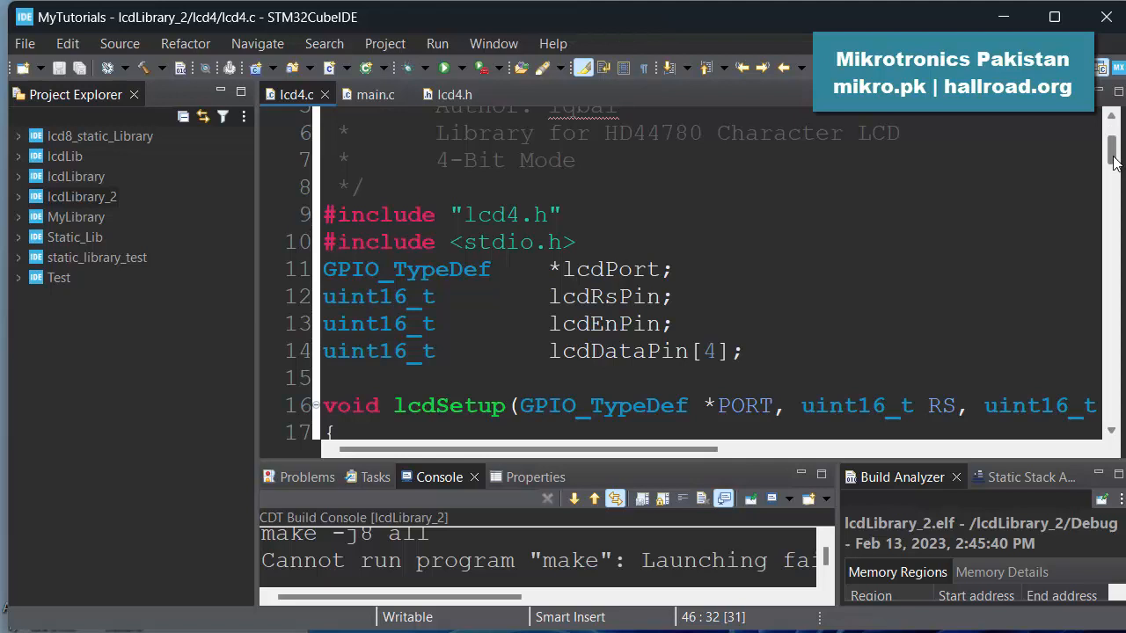
scroll("down", 3)
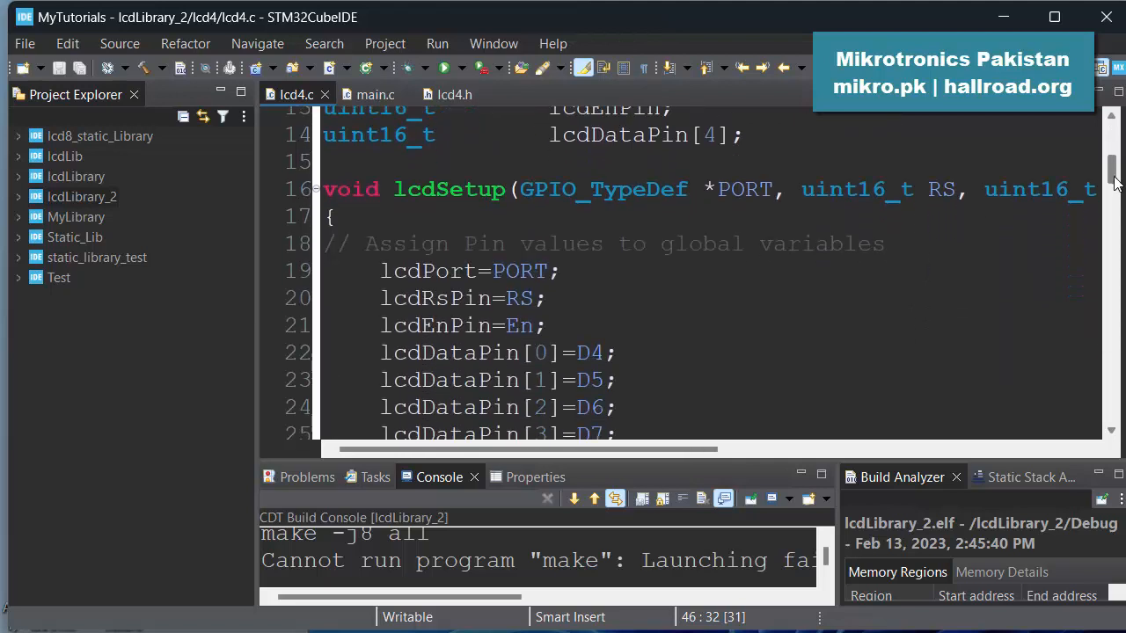
scroll("up", 3)
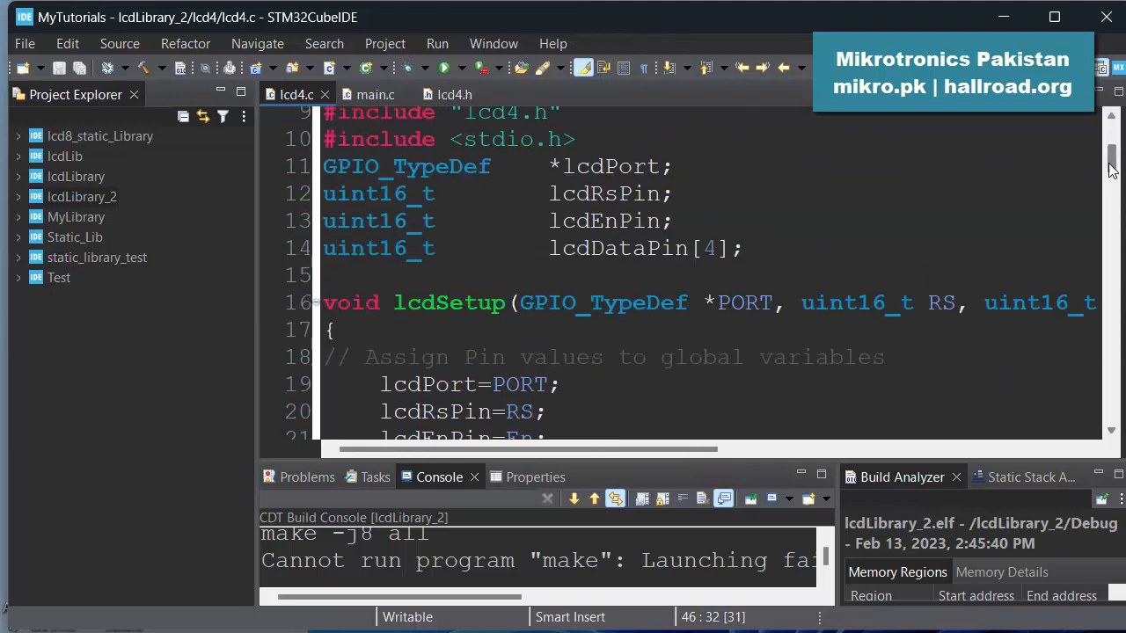
scroll("down", 3)
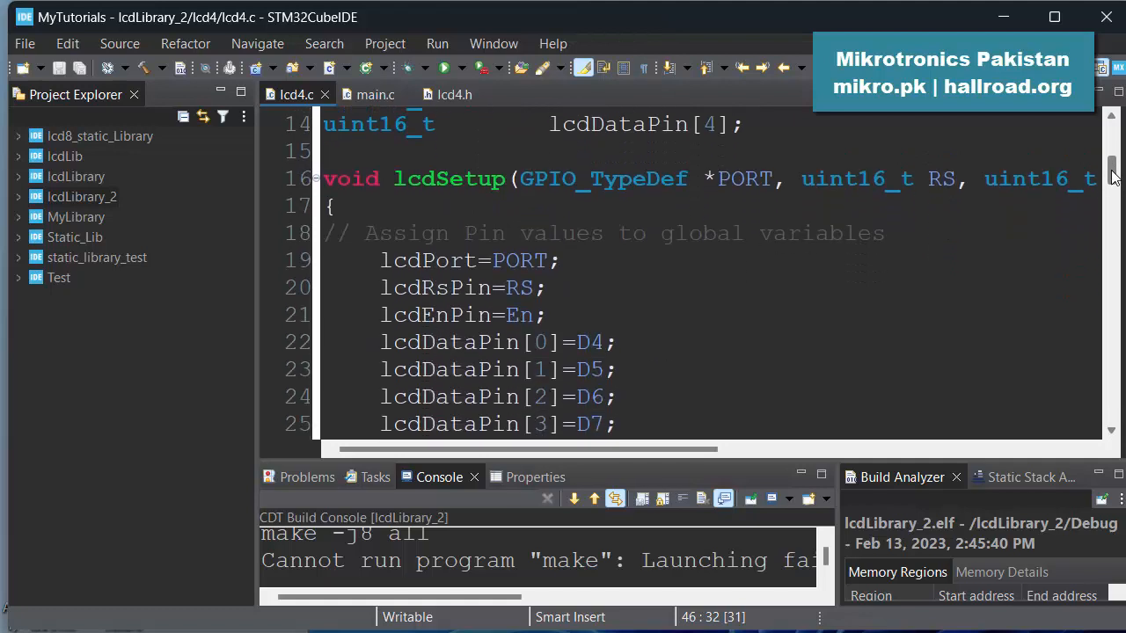
scroll("up", 3)
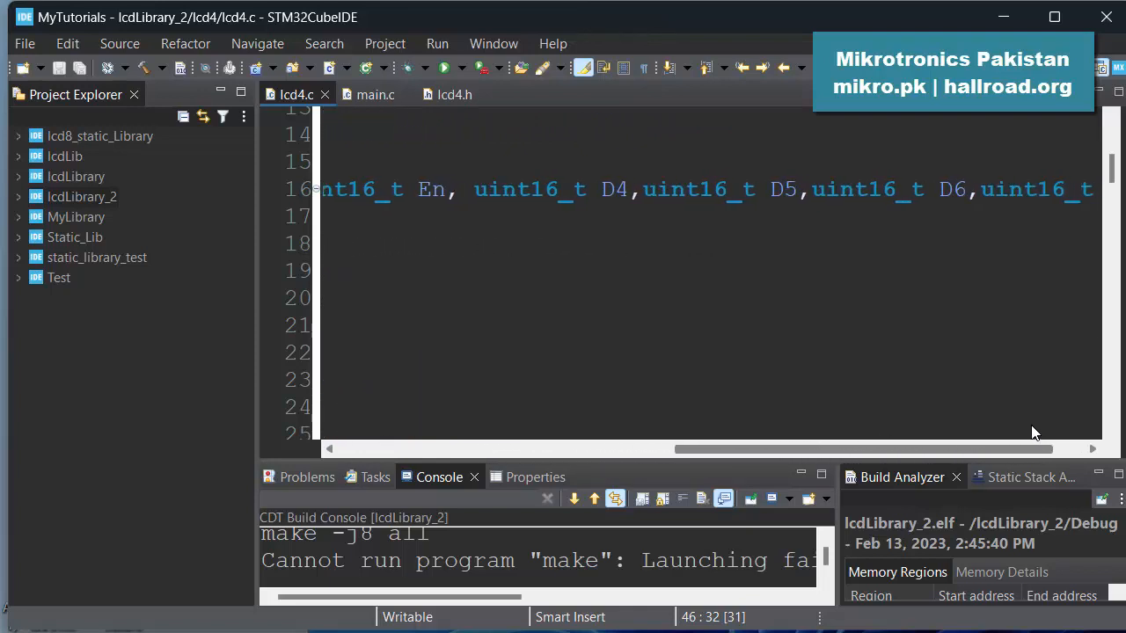
scroll("right", 3)
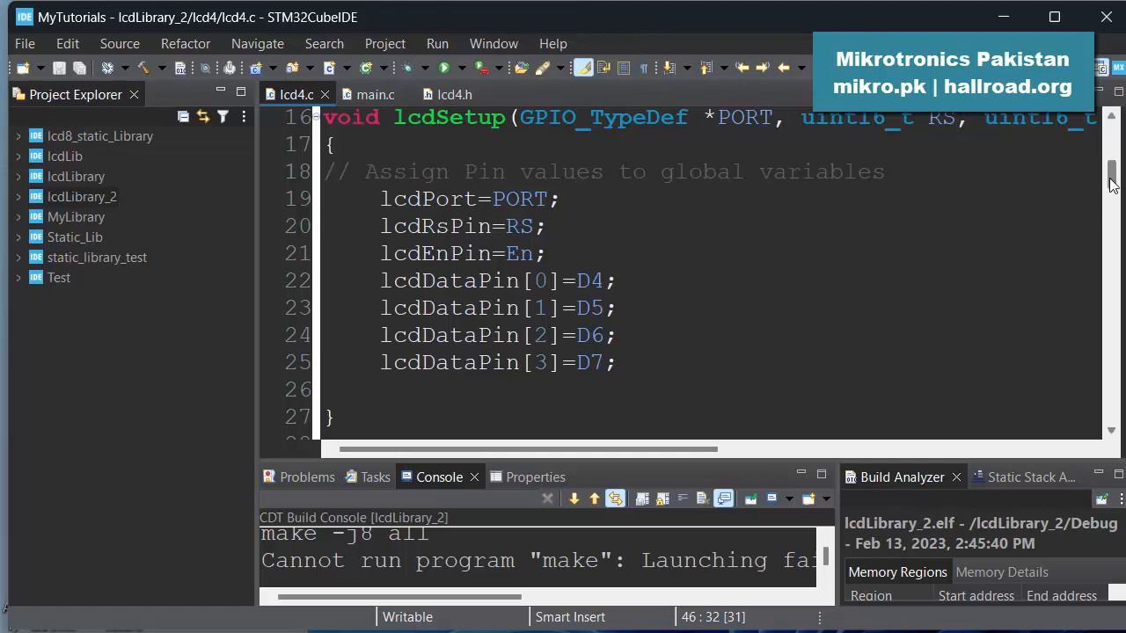
scroll("down", 3)
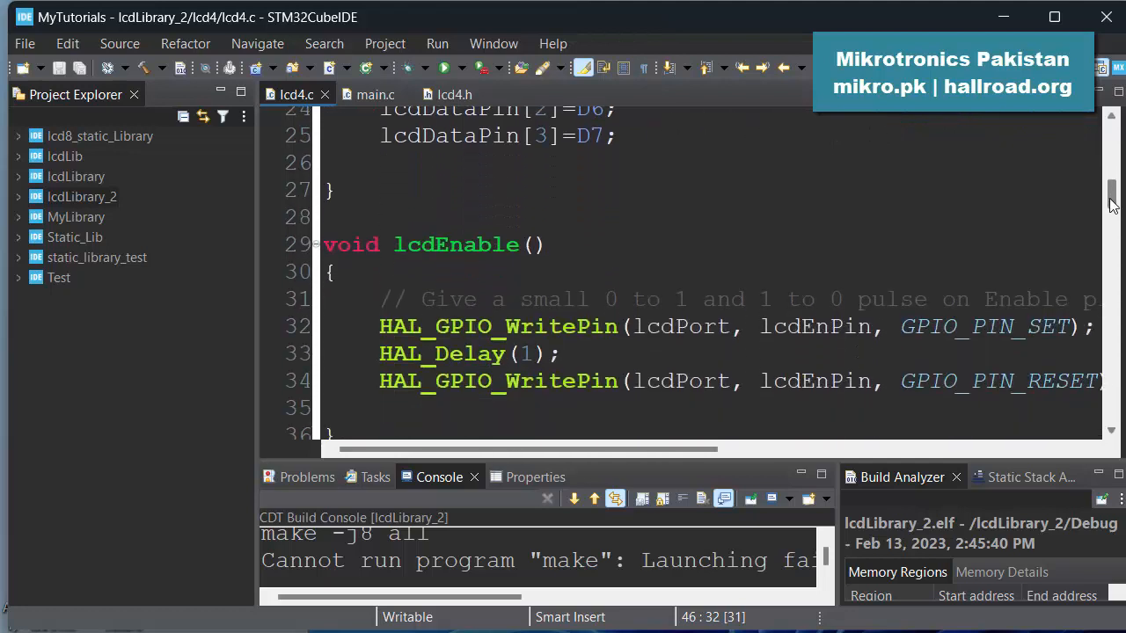
scroll("down", 3)
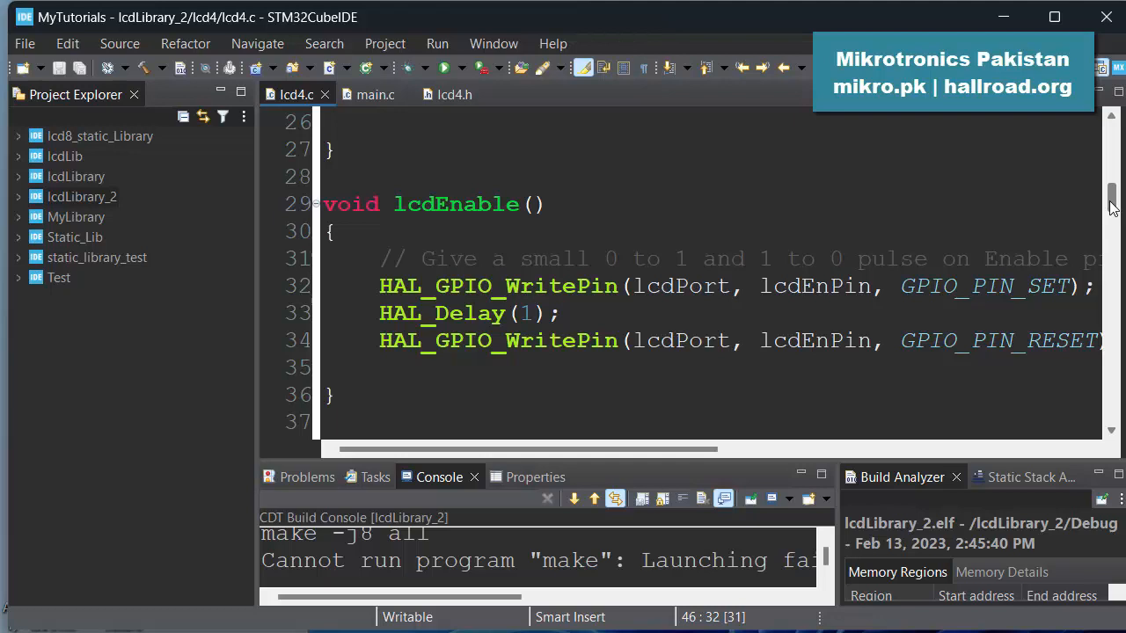
scroll("down", 3)
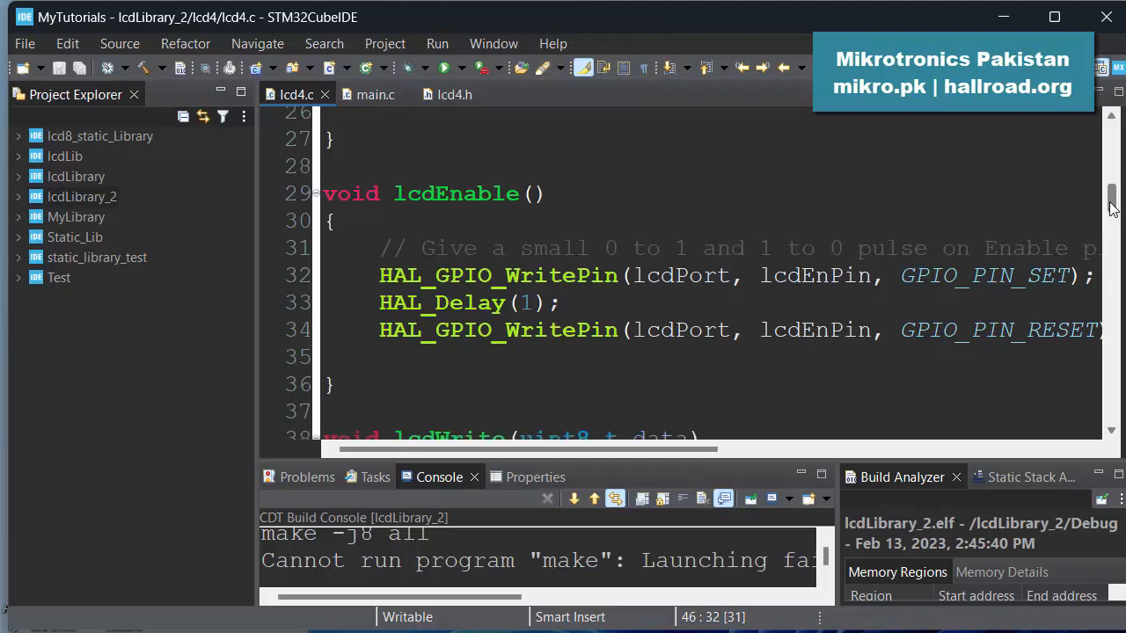
scroll("up", 3)
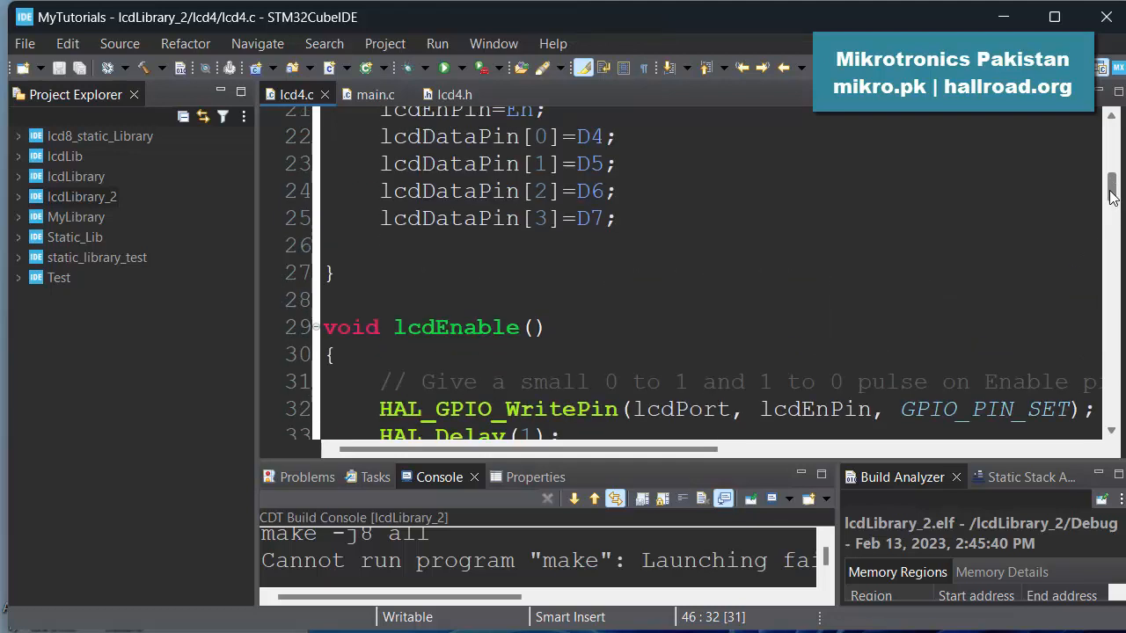
scroll("down", 3)
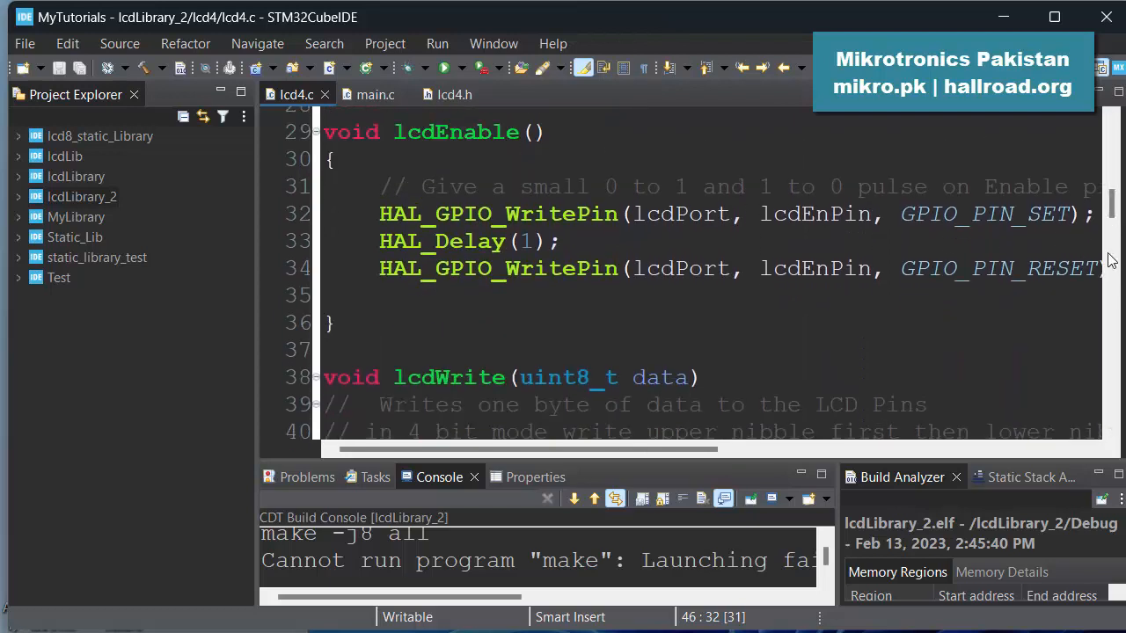
scroll("down", 3)
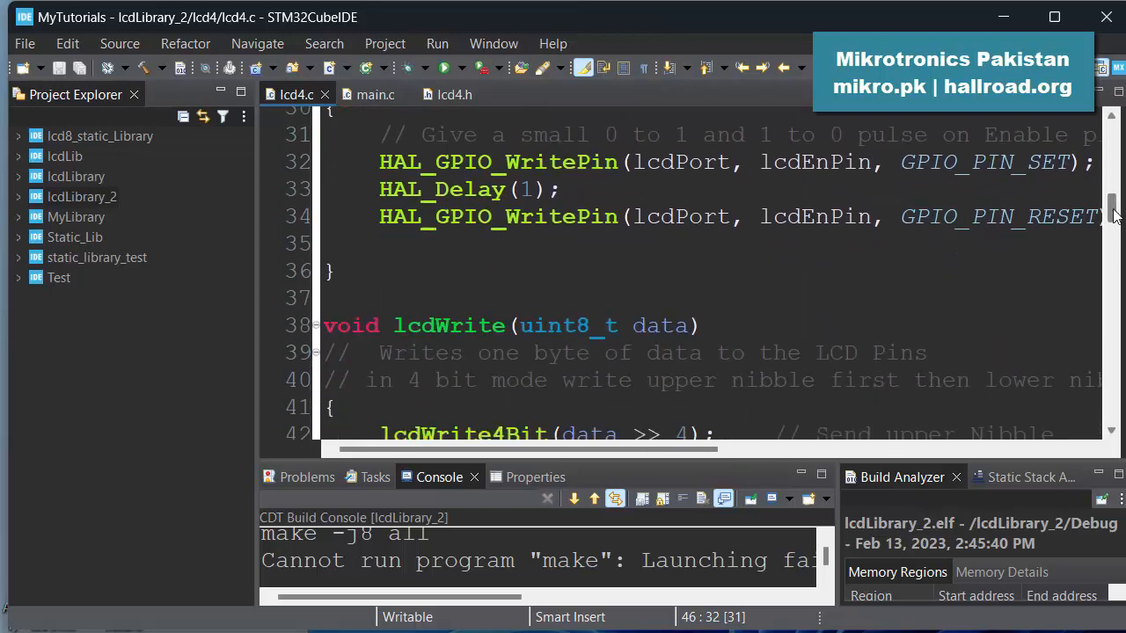
scroll("down", 3)
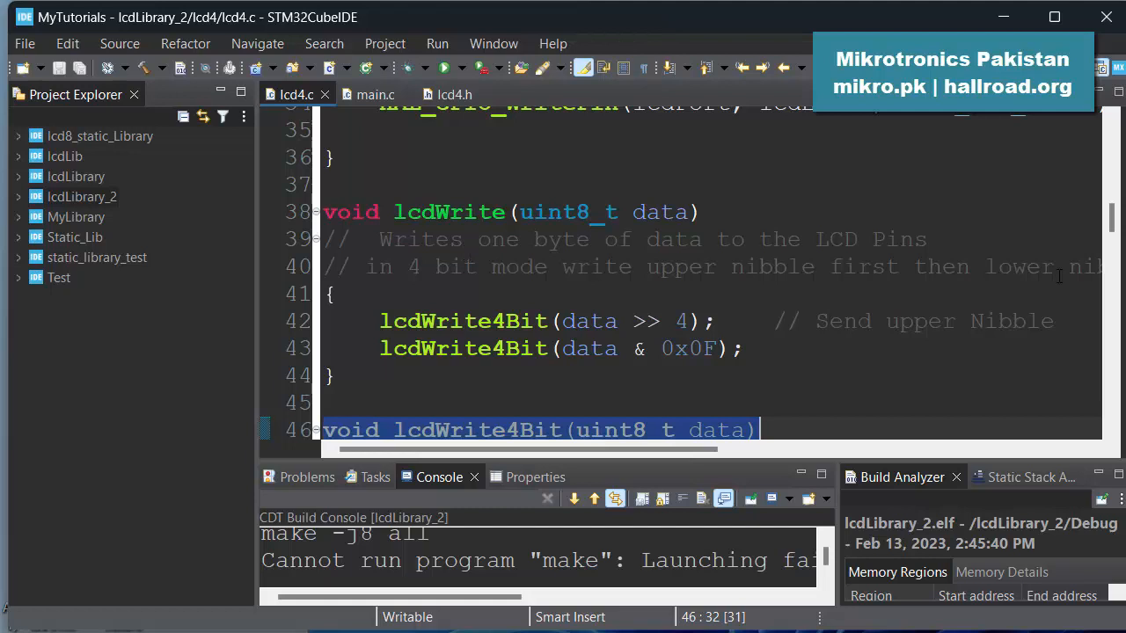
scroll("up", 3)
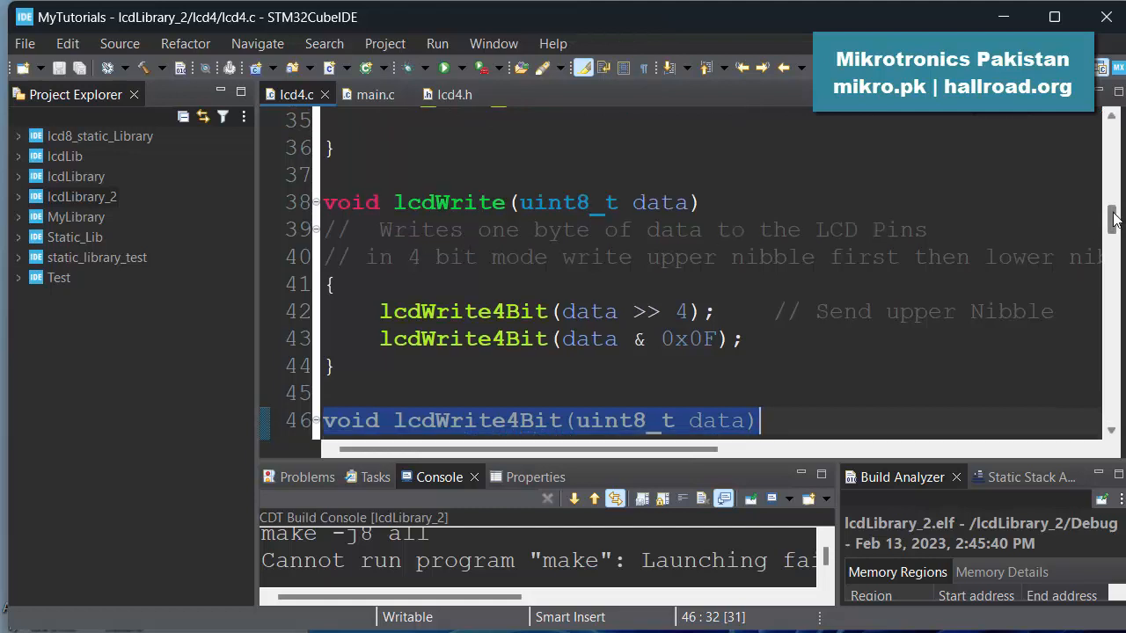
scroll("down", 3)
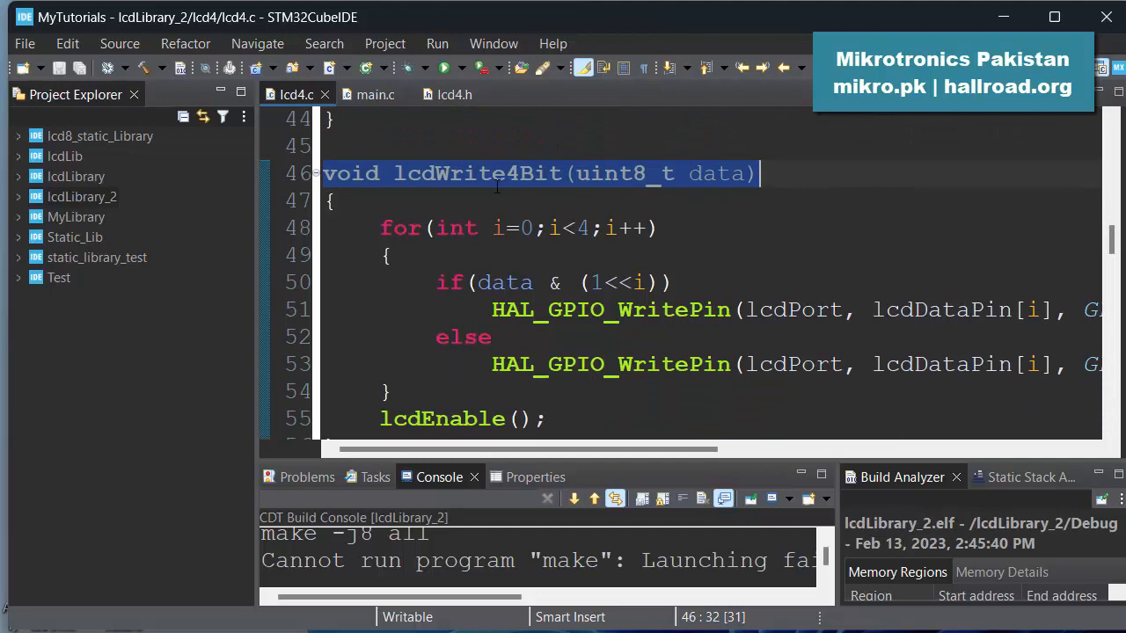
Step: Add the comment '// 0000 1010' after the lcdWrite4Bit declaration on line 46
double_click(477, 173)
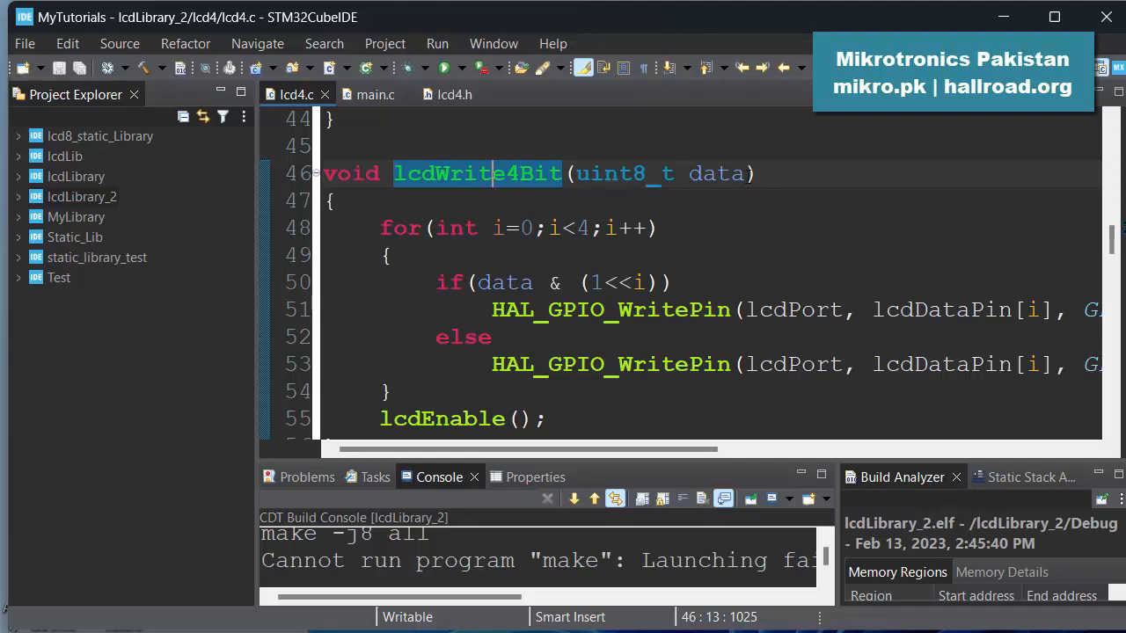
mouse_move(803, 181)
type(" //")
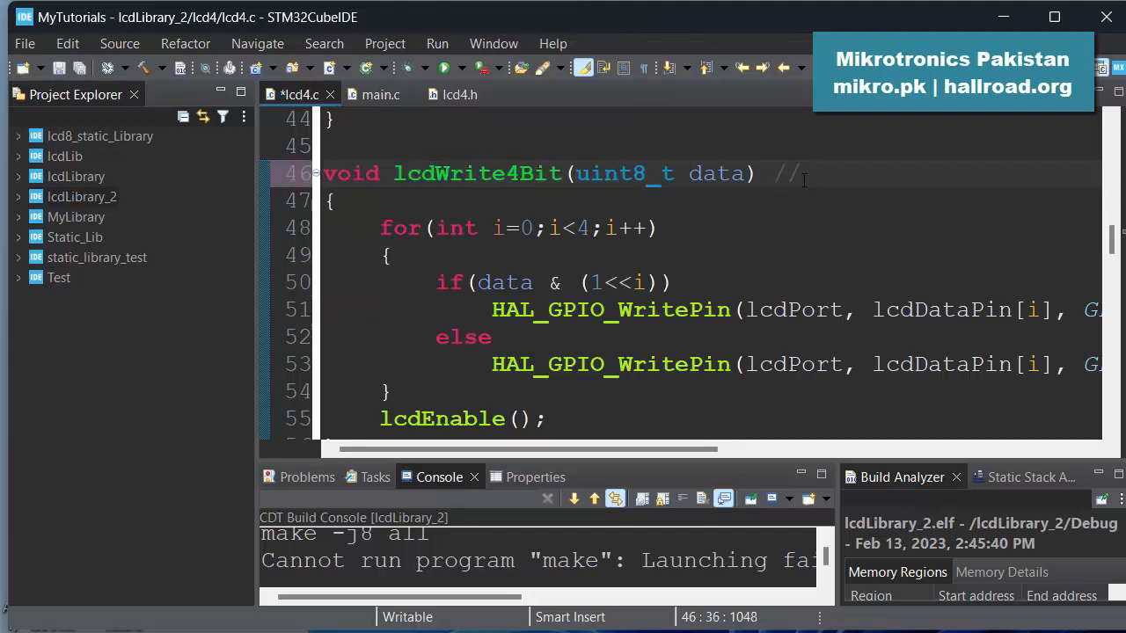
type("0000")
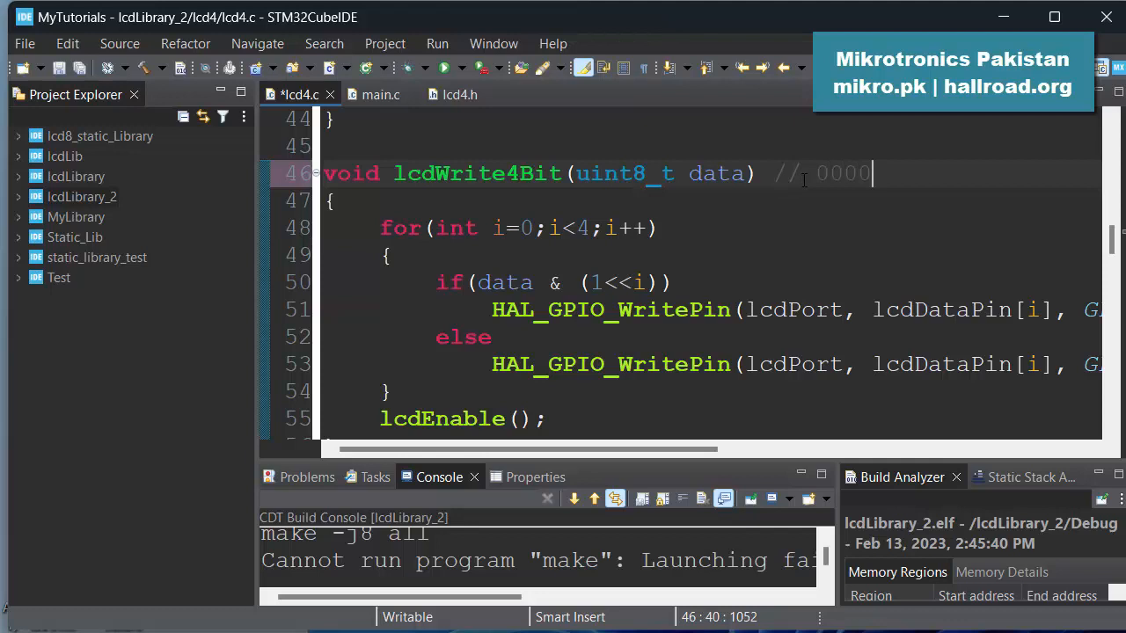
type("1")
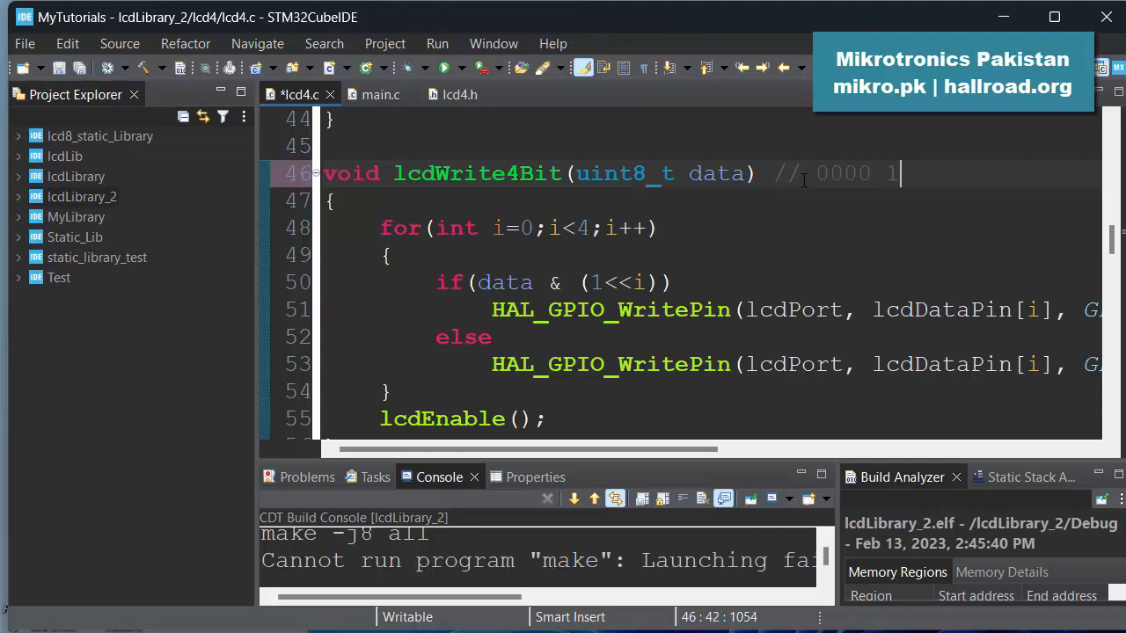
type("010")
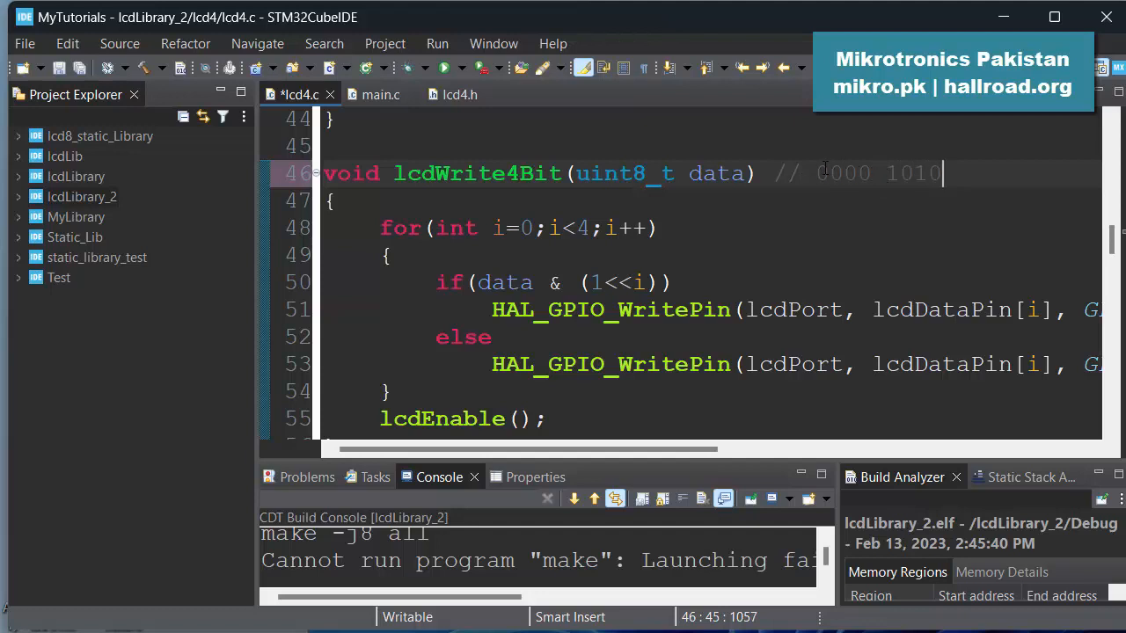
mouse_move(910, 184)
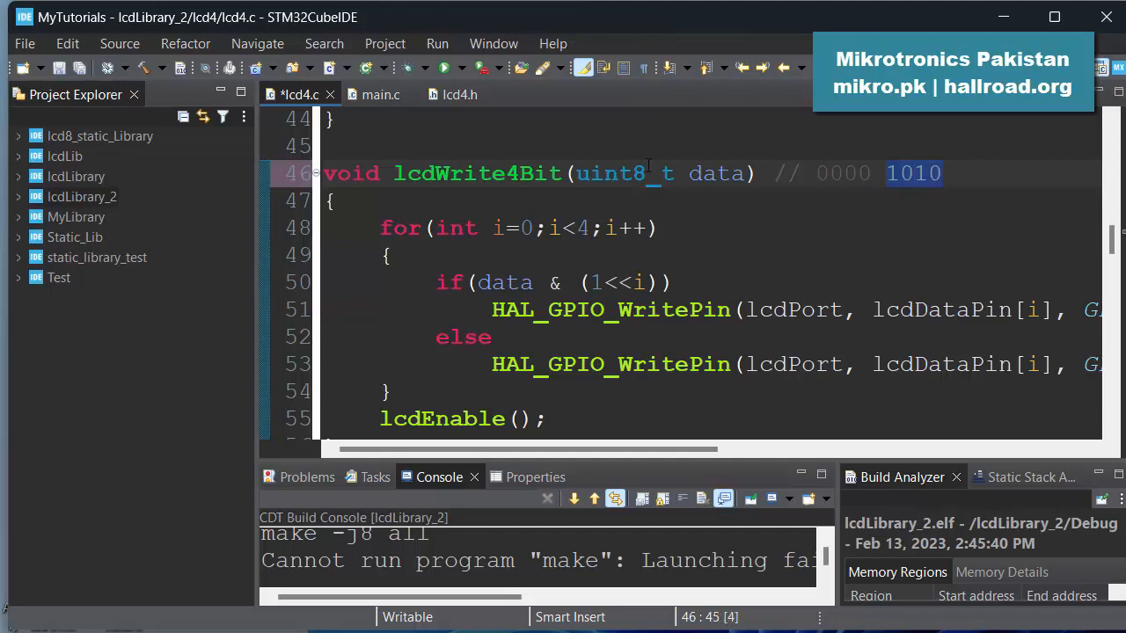
mouse_move(624, 173)
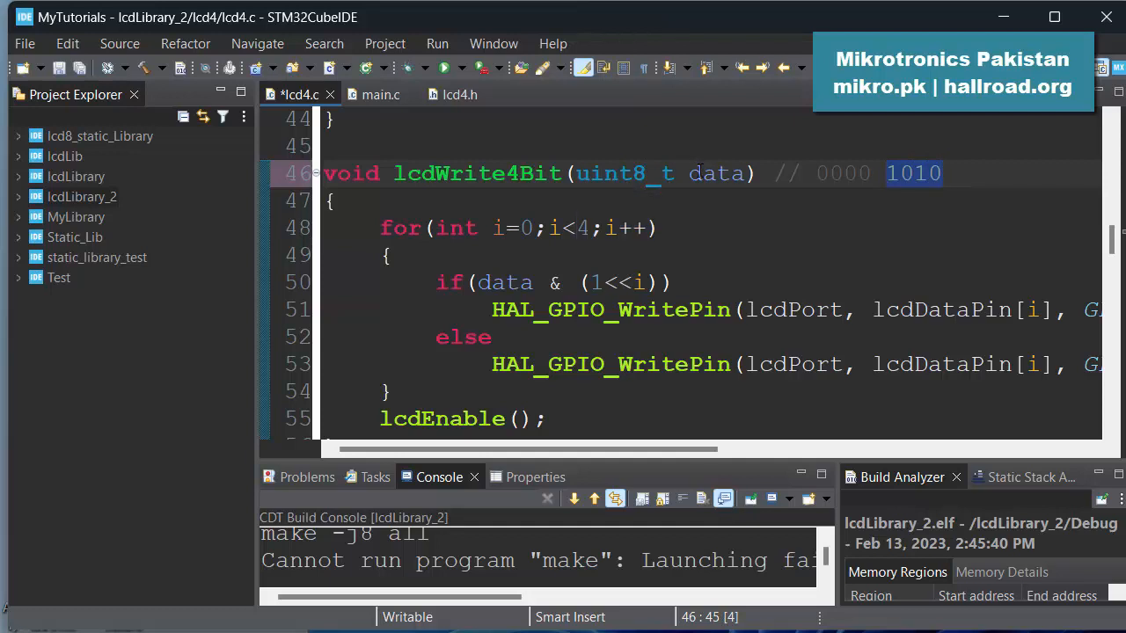
left_click(939, 173)
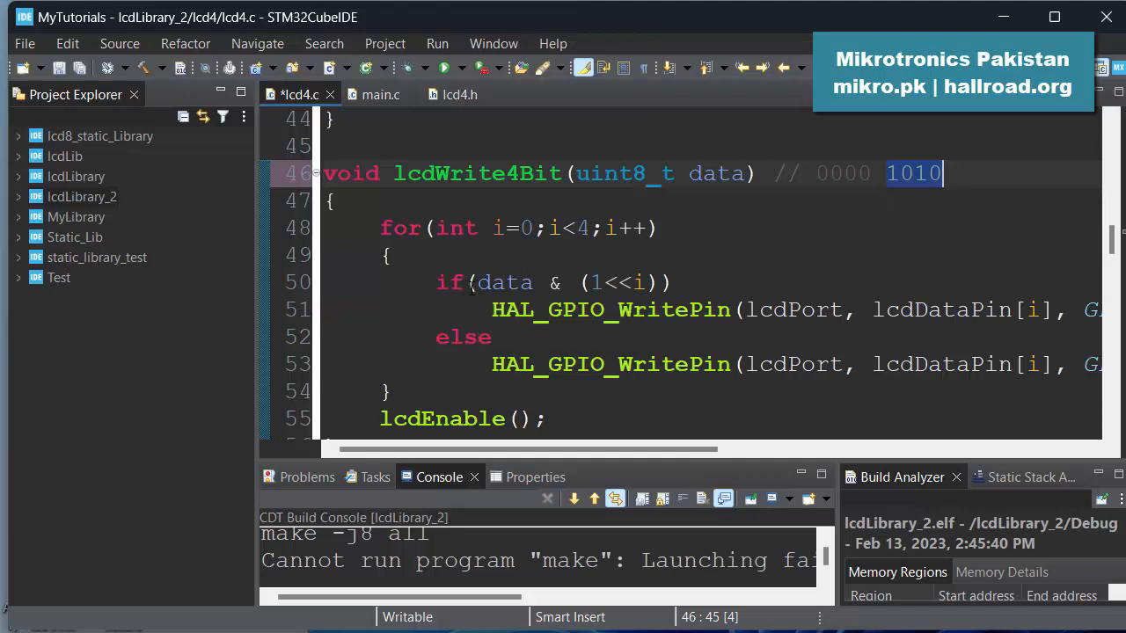
mouse_move(640, 264)
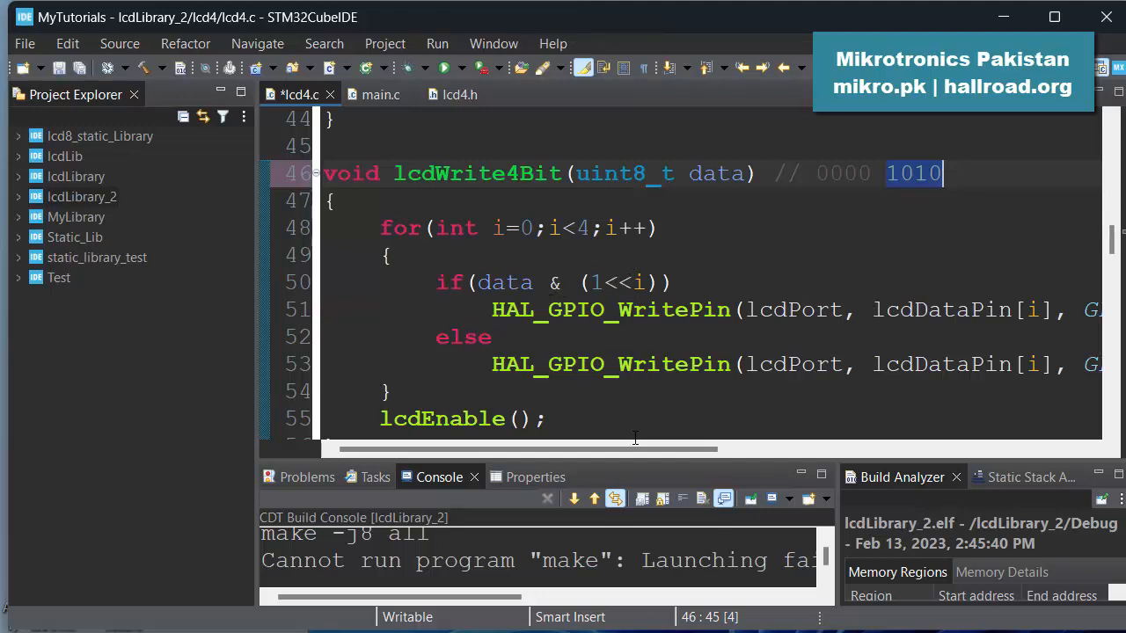
left_click_drag(527, 450, 686, 449)
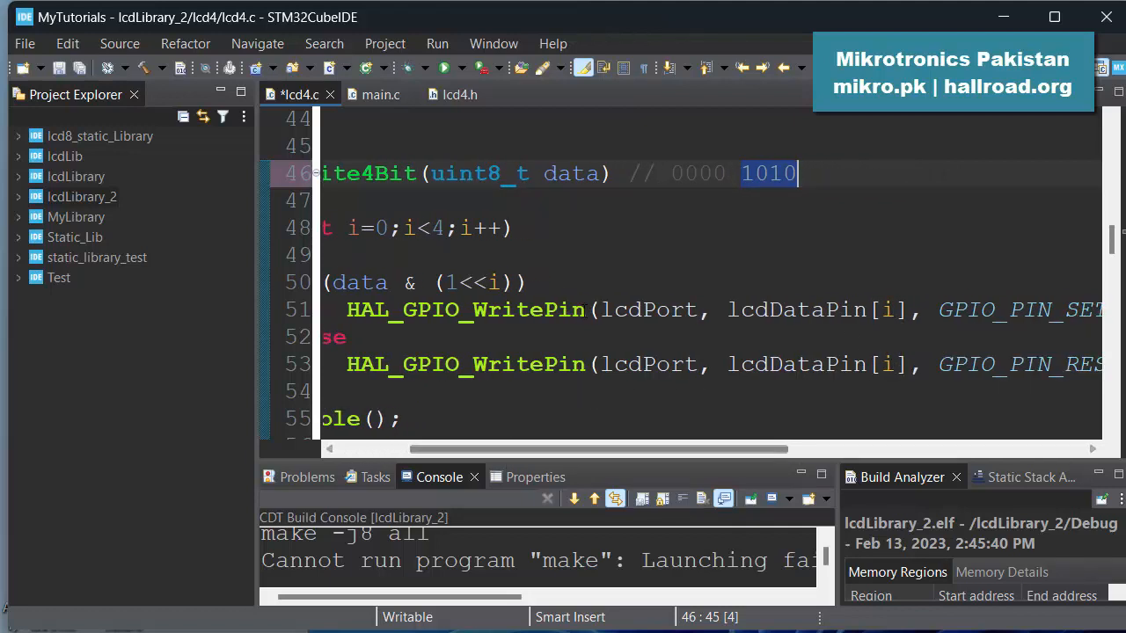
mouse_move(827, 364)
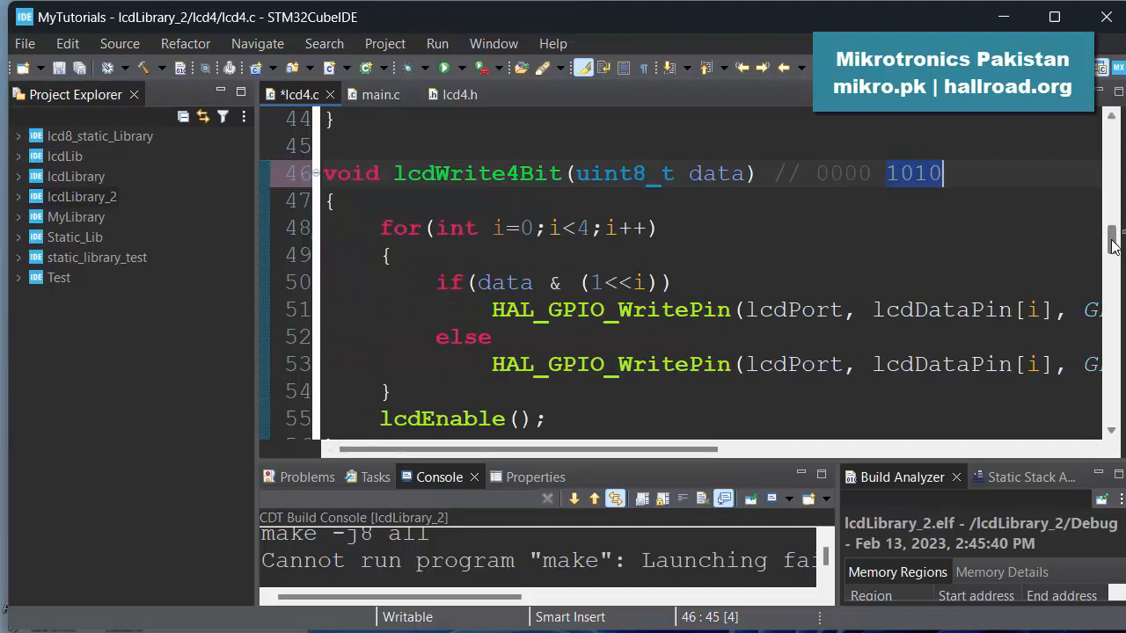
scroll("down", 3)
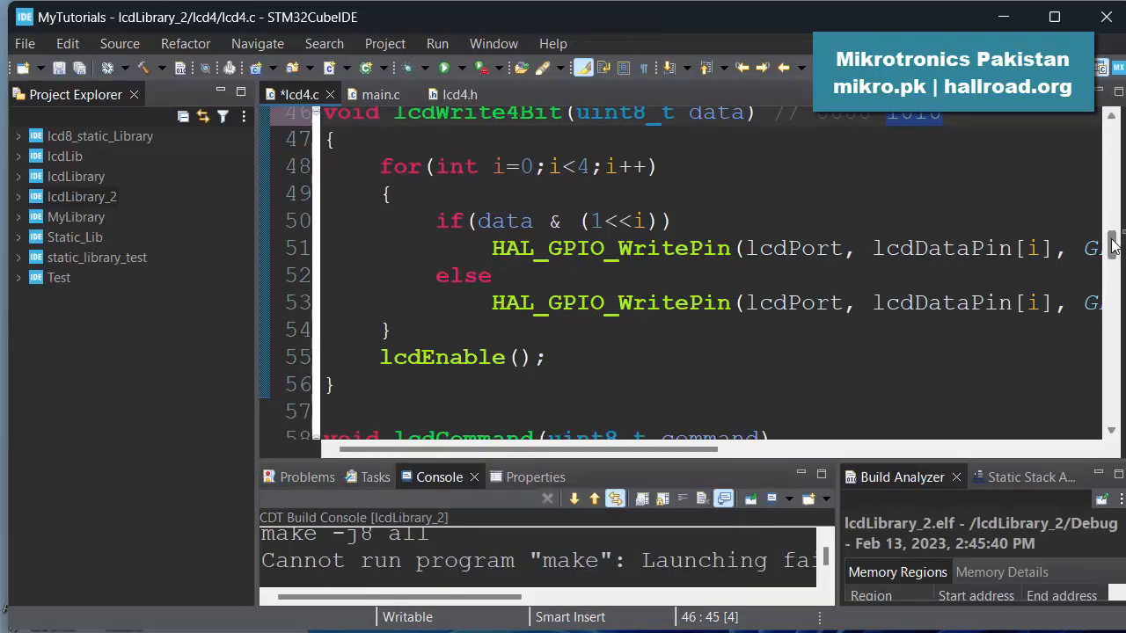
scroll("up", 3)
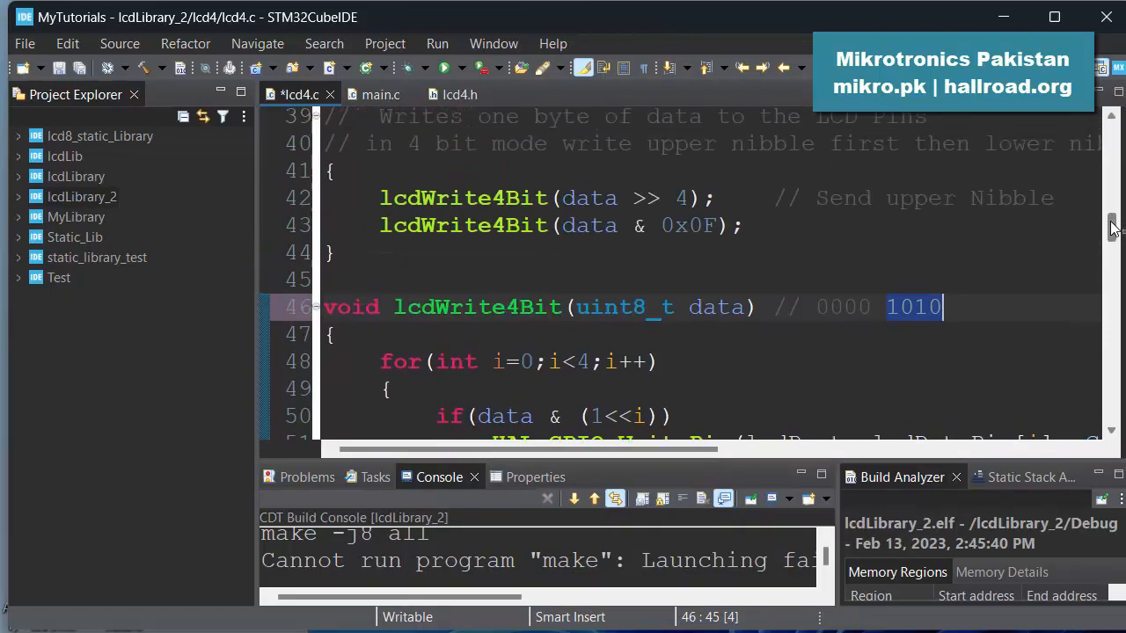
scroll("up", 3)
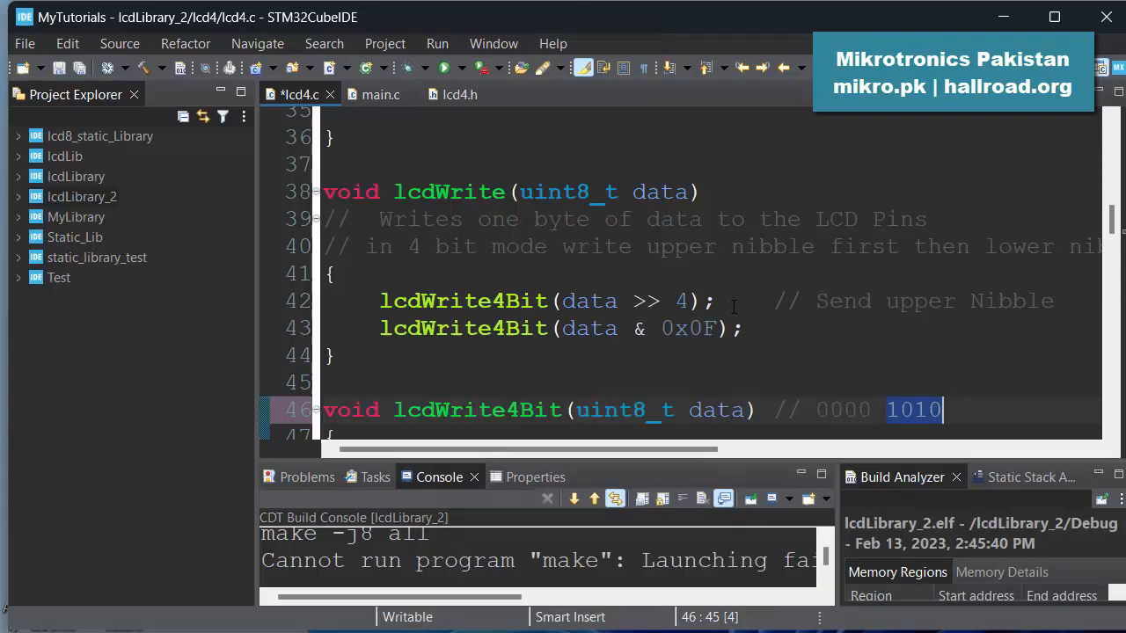
mouse_move(768, 331)
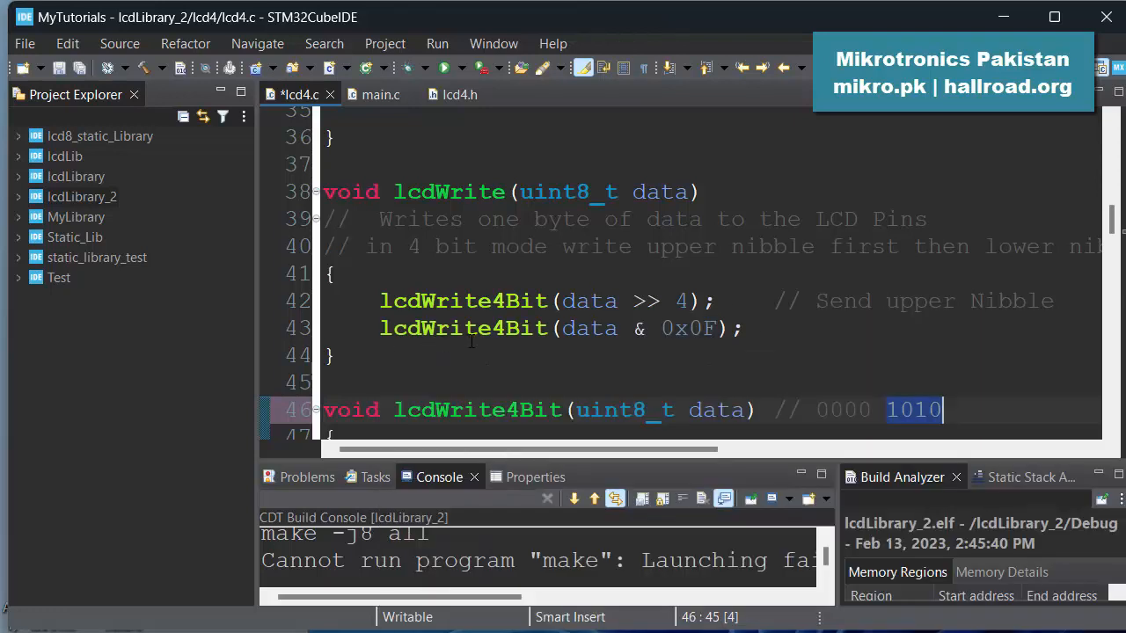
mouse_move(605, 328)
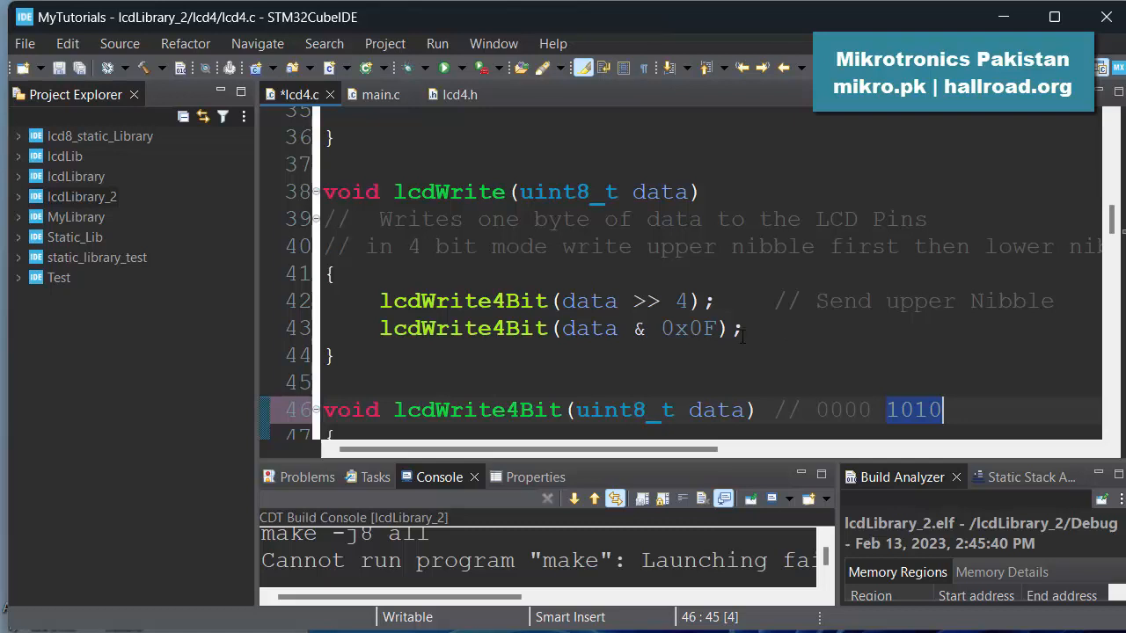
mouse_move(633, 348)
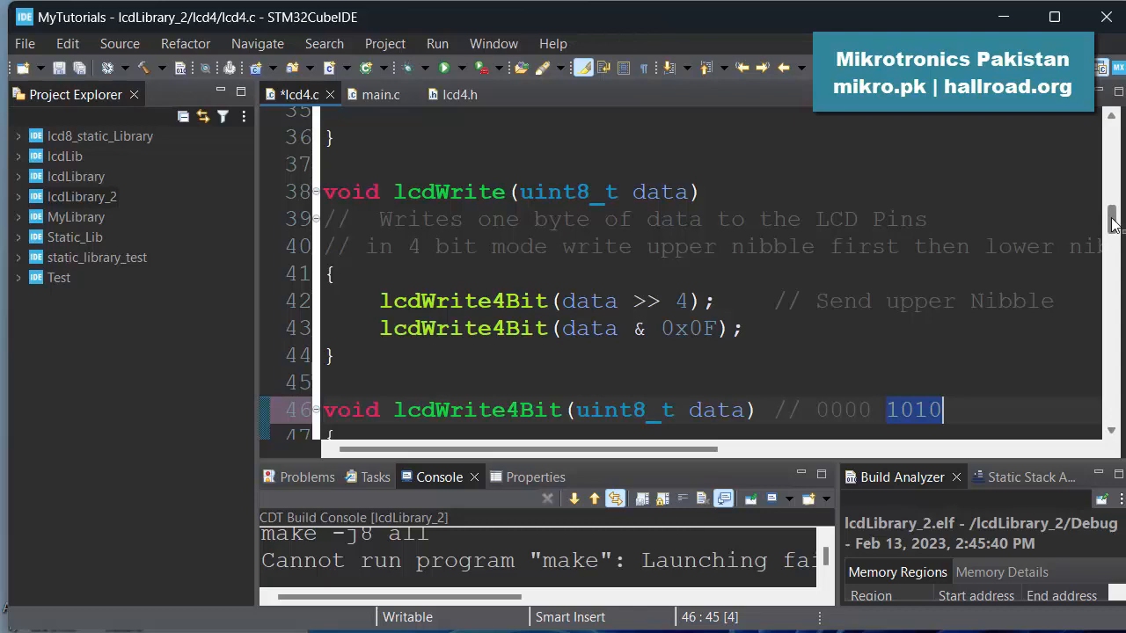
Step: Browse lcd4.c, main.c and the lcd4.h prototypes, finishing at the top of main.c
scroll("down", 3)
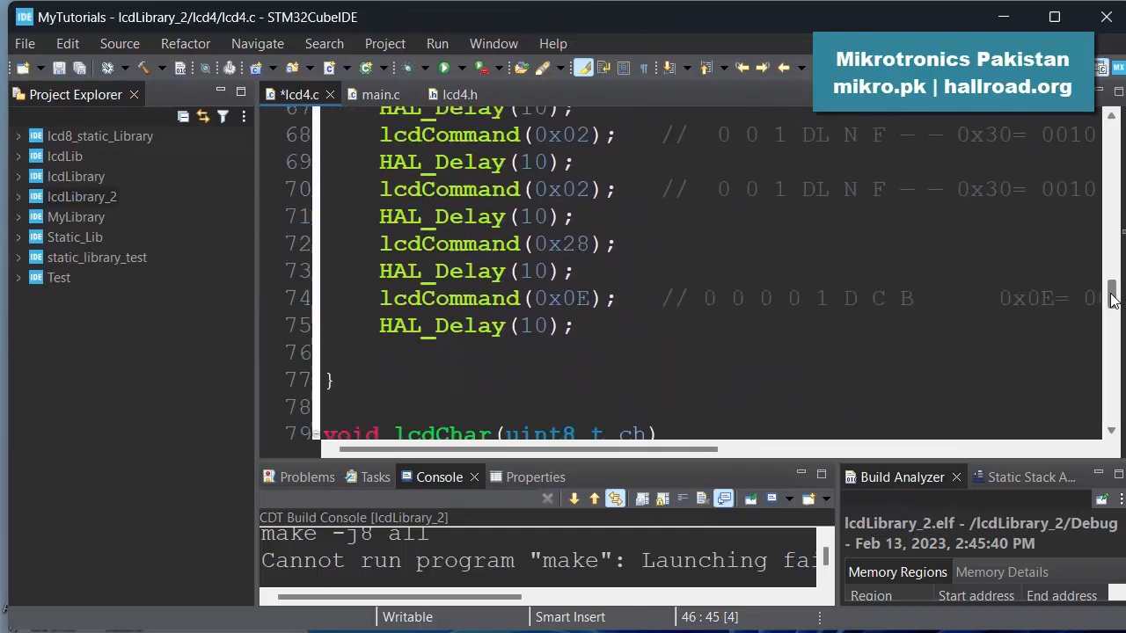
scroll("down", 3)
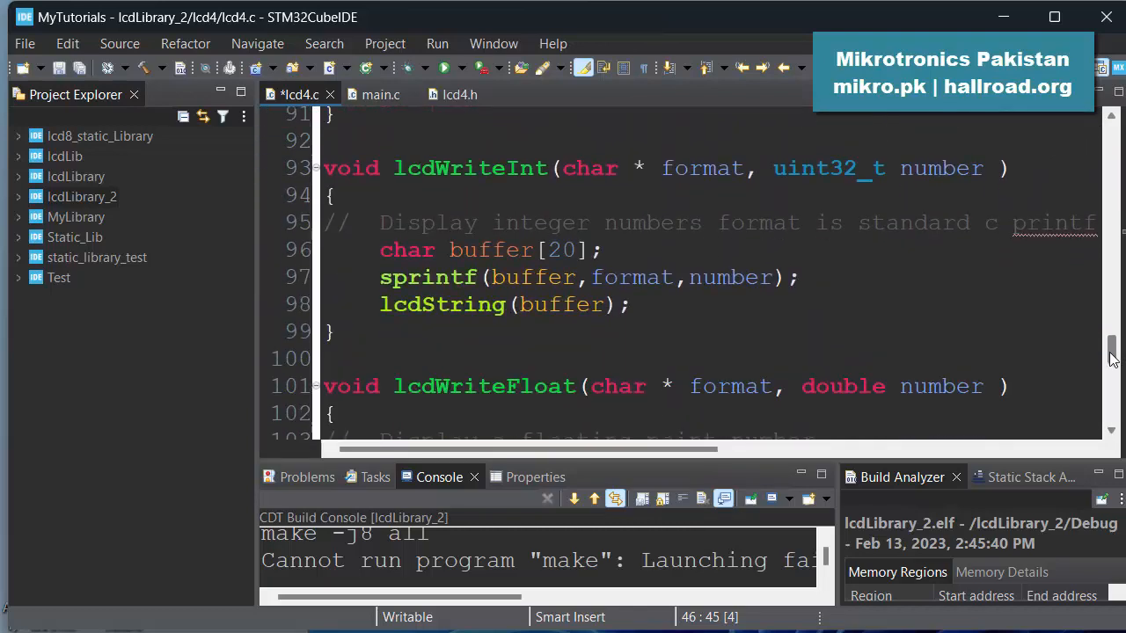
scroll("down", 3)
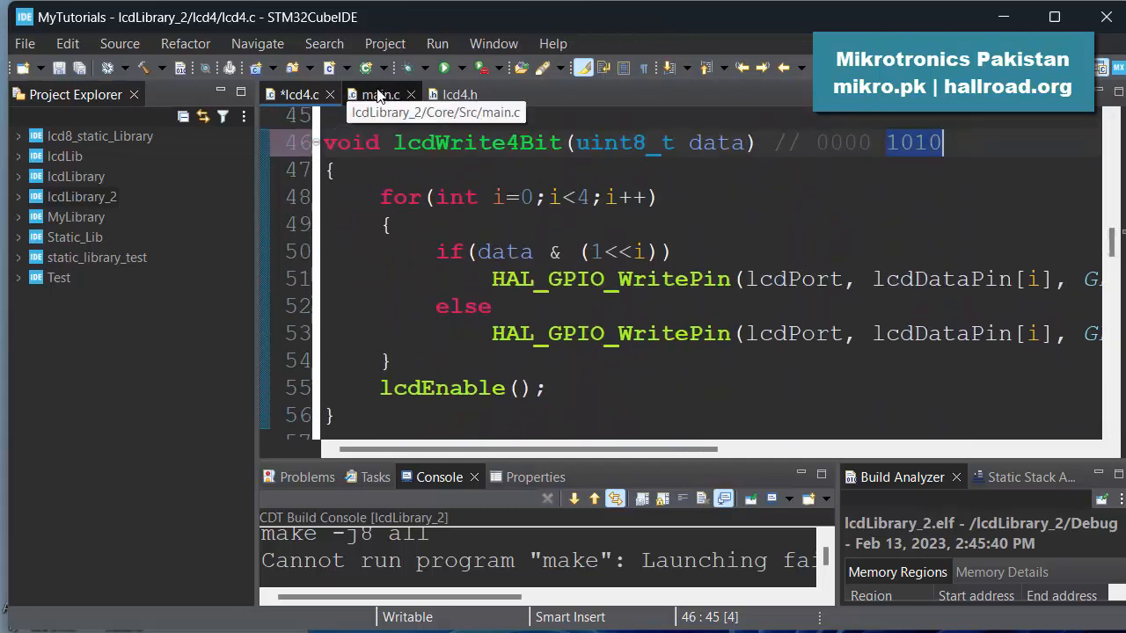
left_click(380, 94)
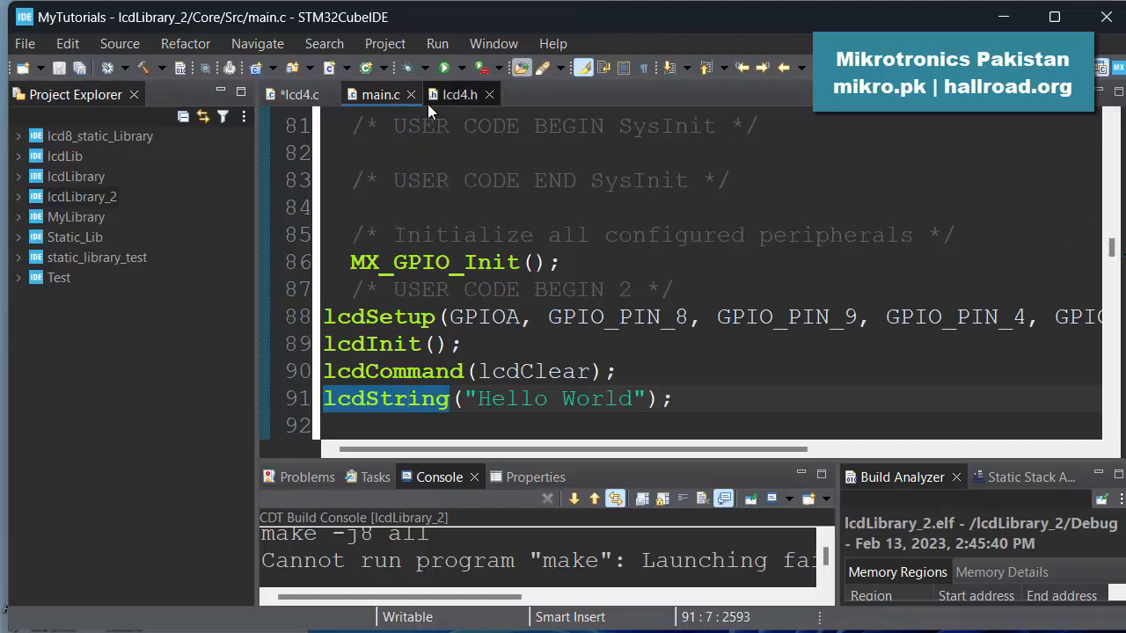
left_click(459, 94)
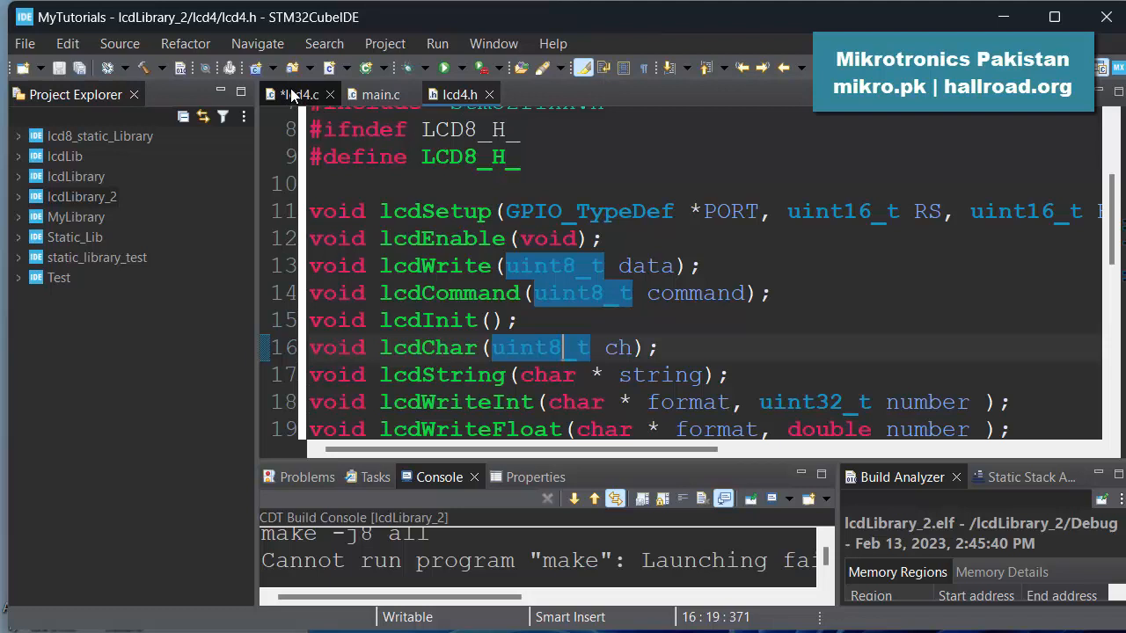
left_click(300, 94)
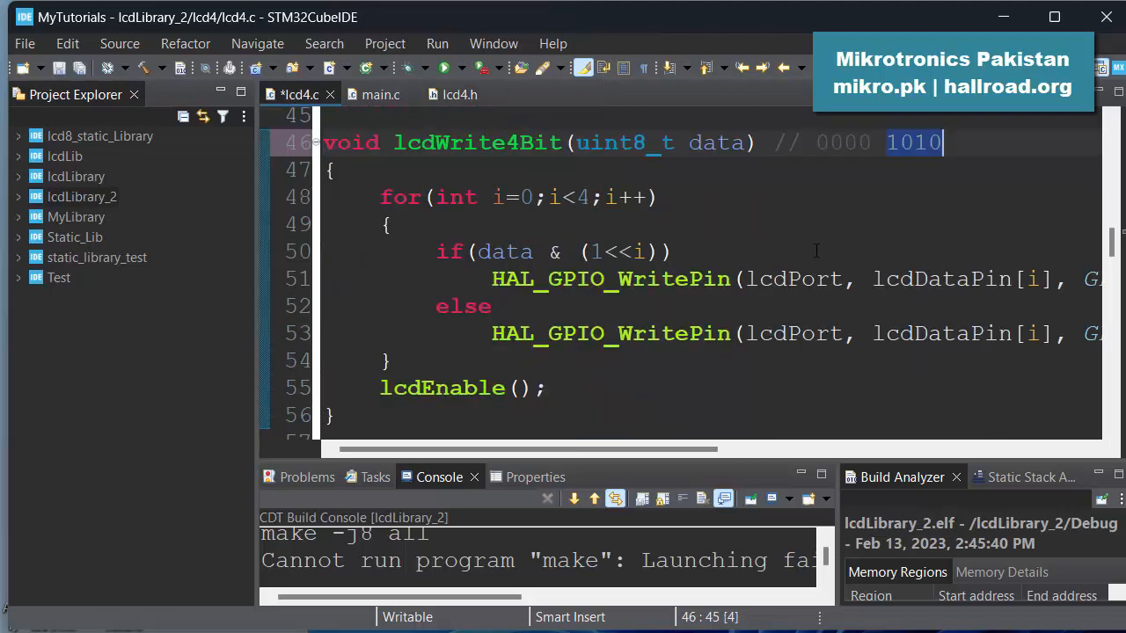
scroll("up", 3)
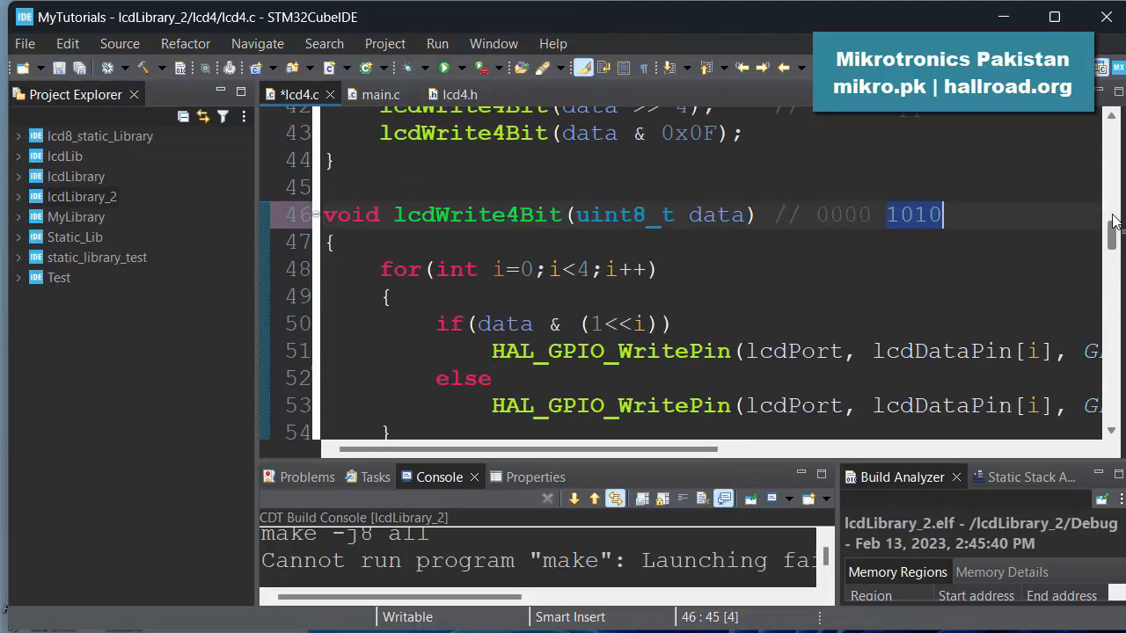
scroll("up", 3)
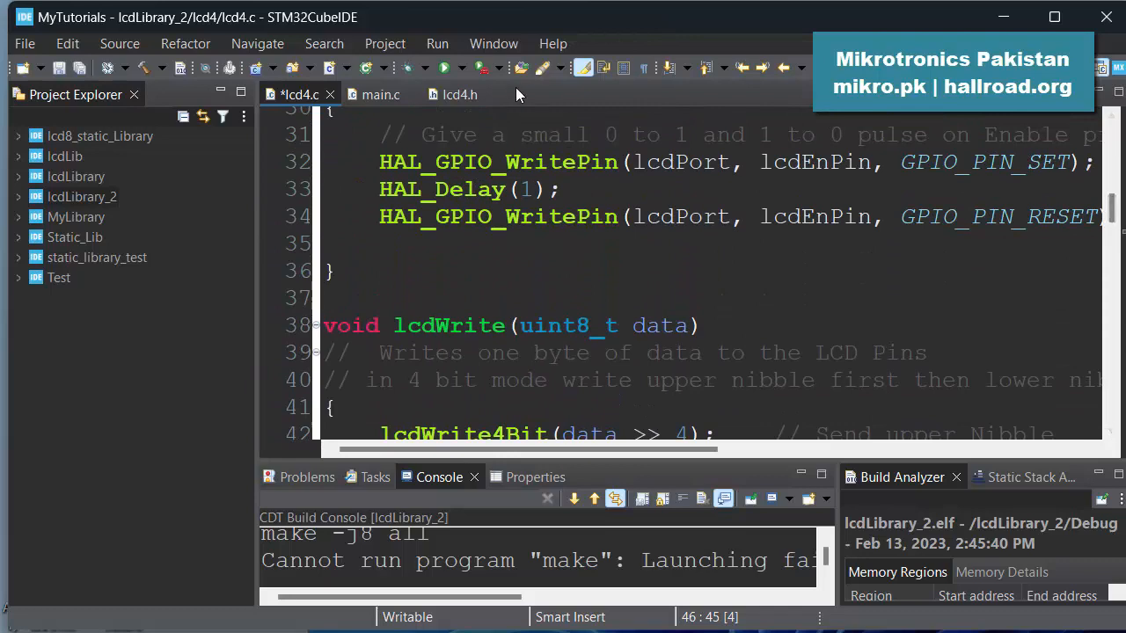
left_click(380, 94)
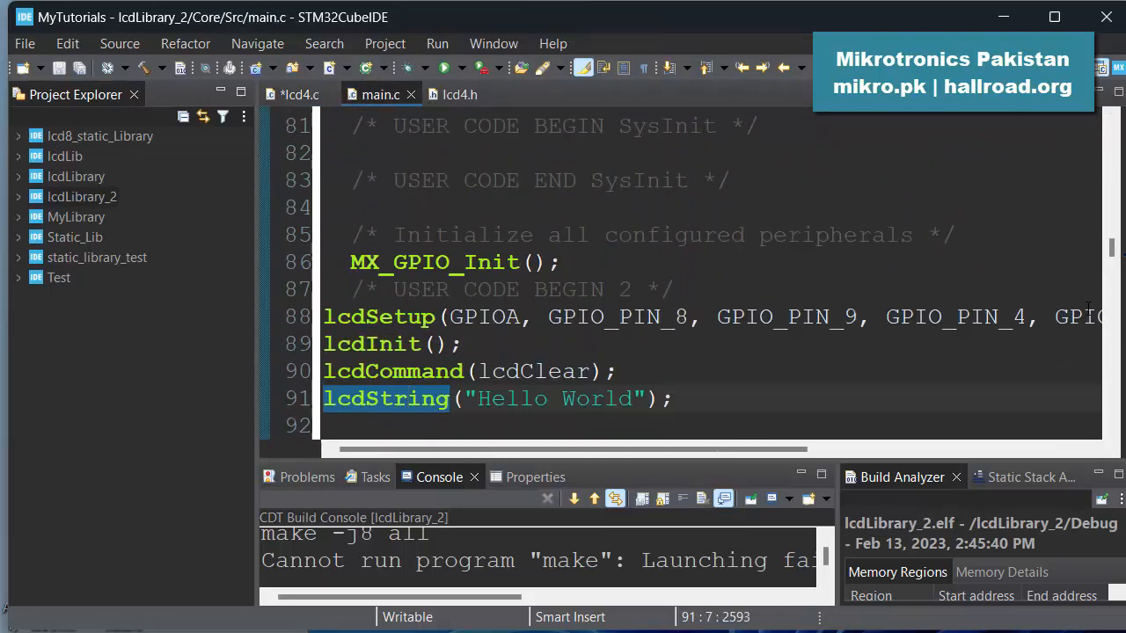
scroll("up", 3)
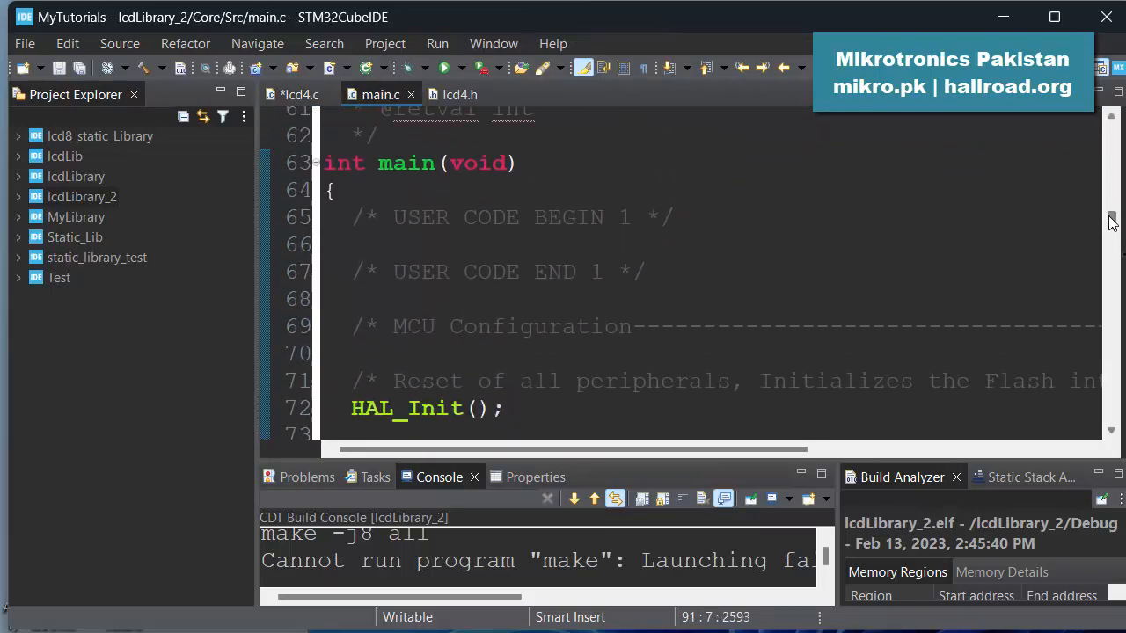
scroll("up", 3)
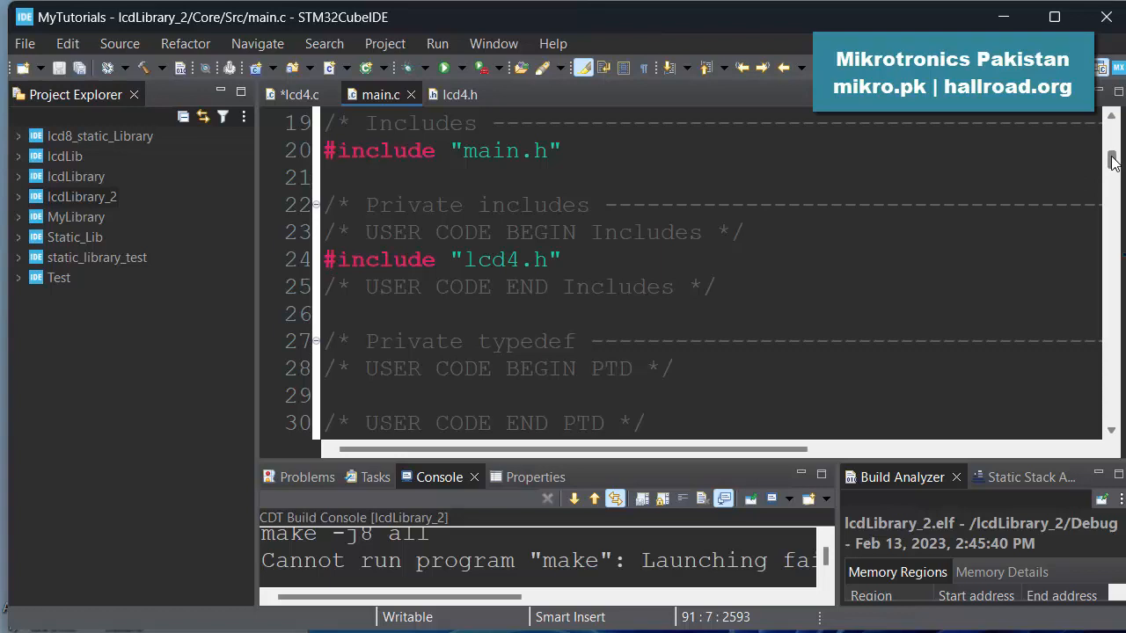
scroll("down", 3)
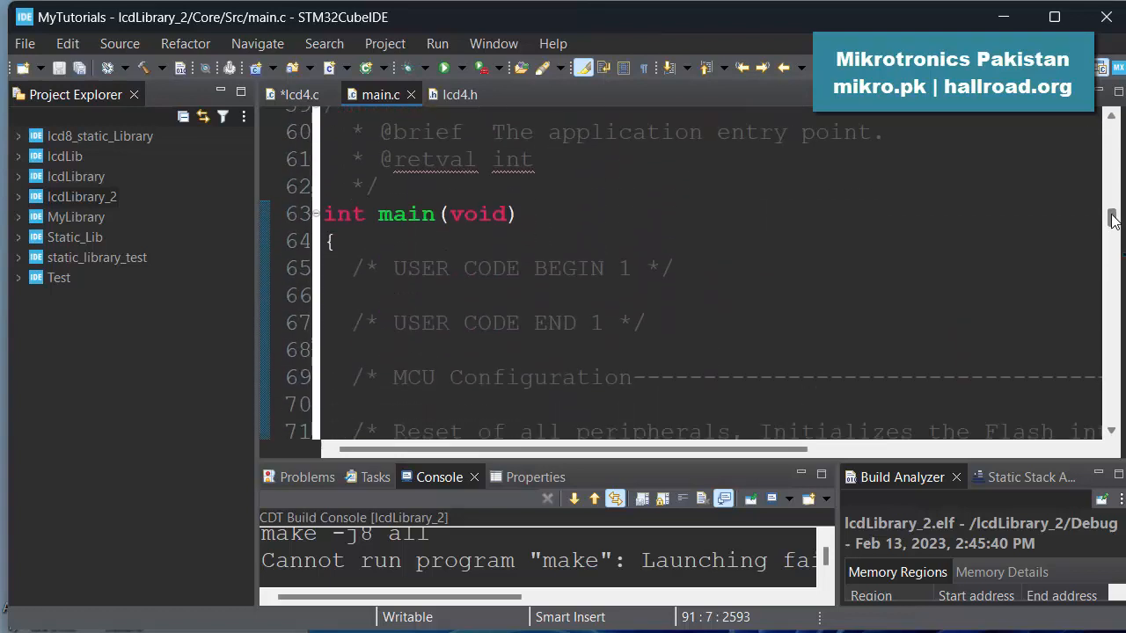
scroll("down", 3)
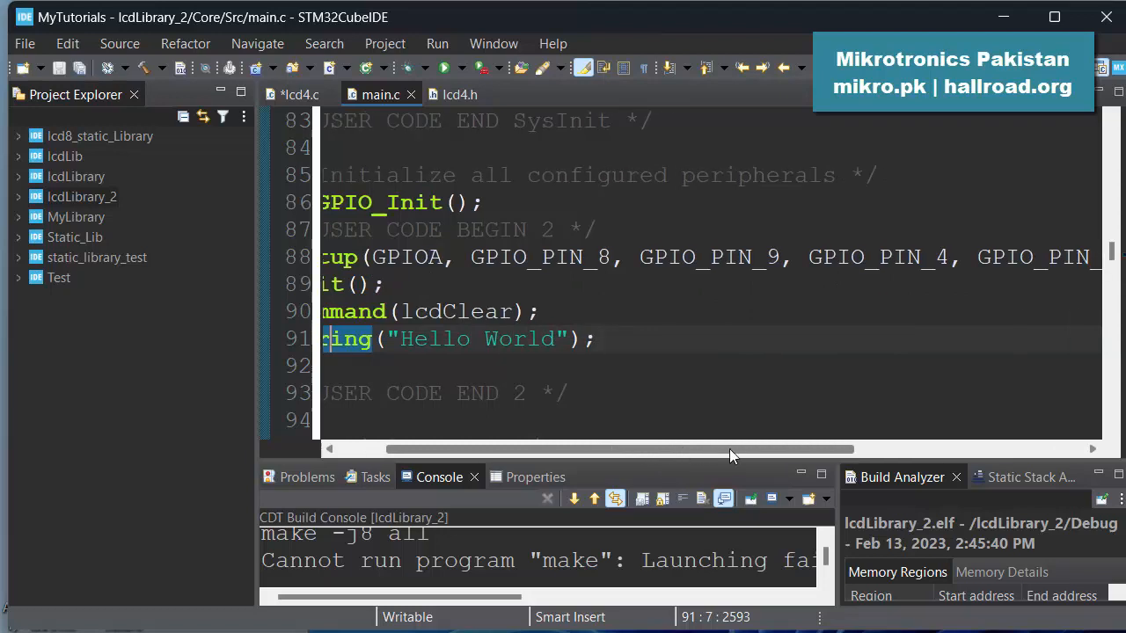
scroll("right", 3)
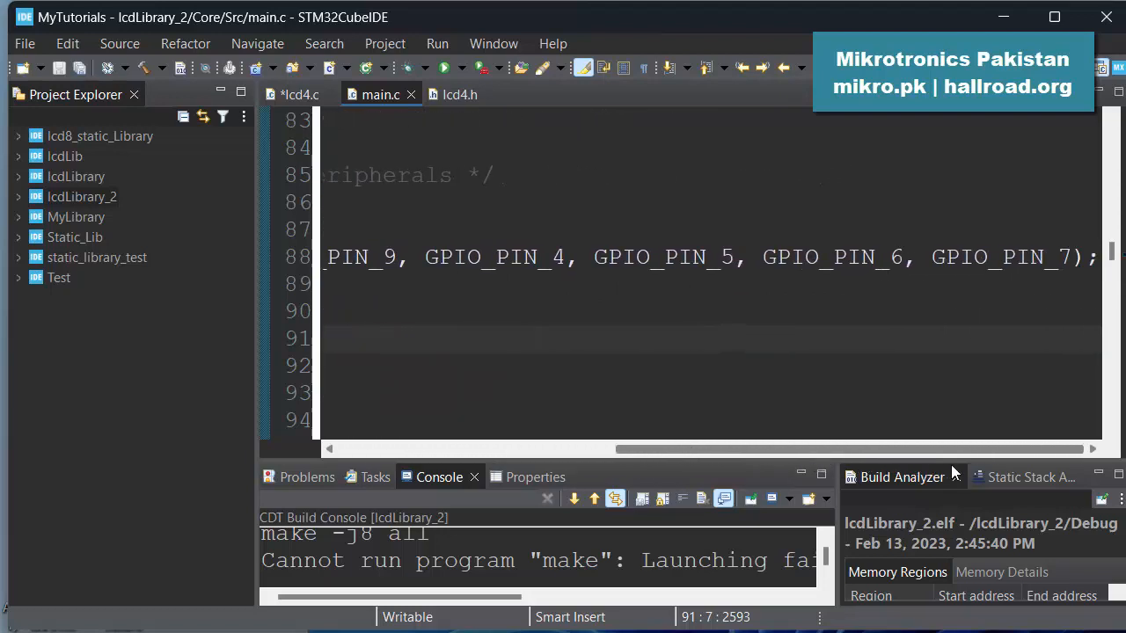
left_click_drag(704, 450, 572, 449)
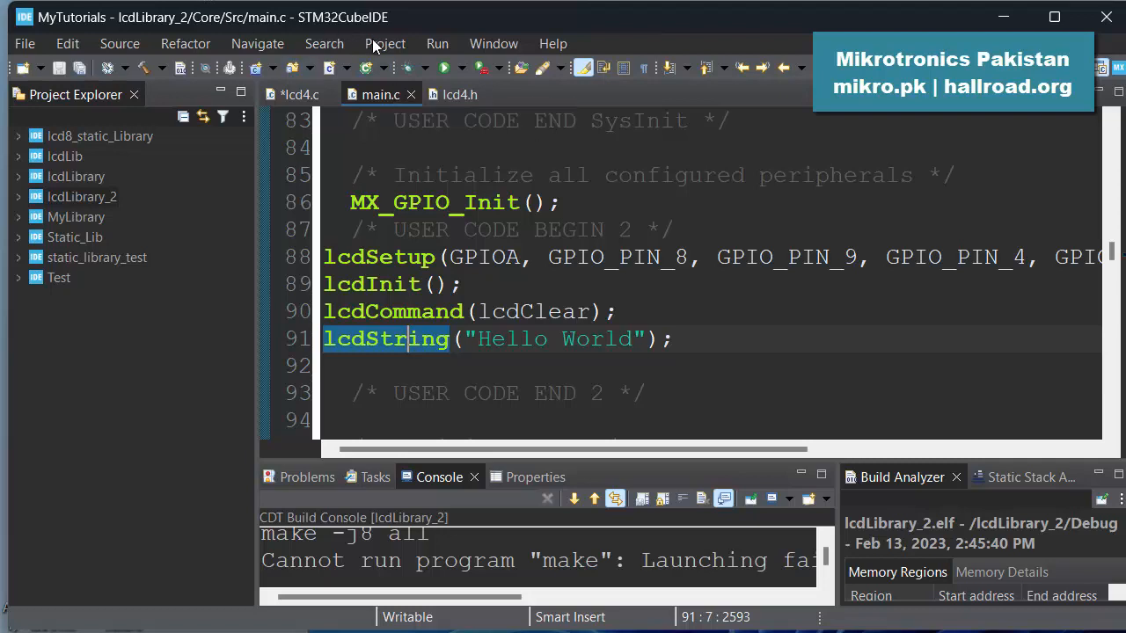
Step: Build the lcdLibrary_2 project and review the console output
left_click(386, 43)
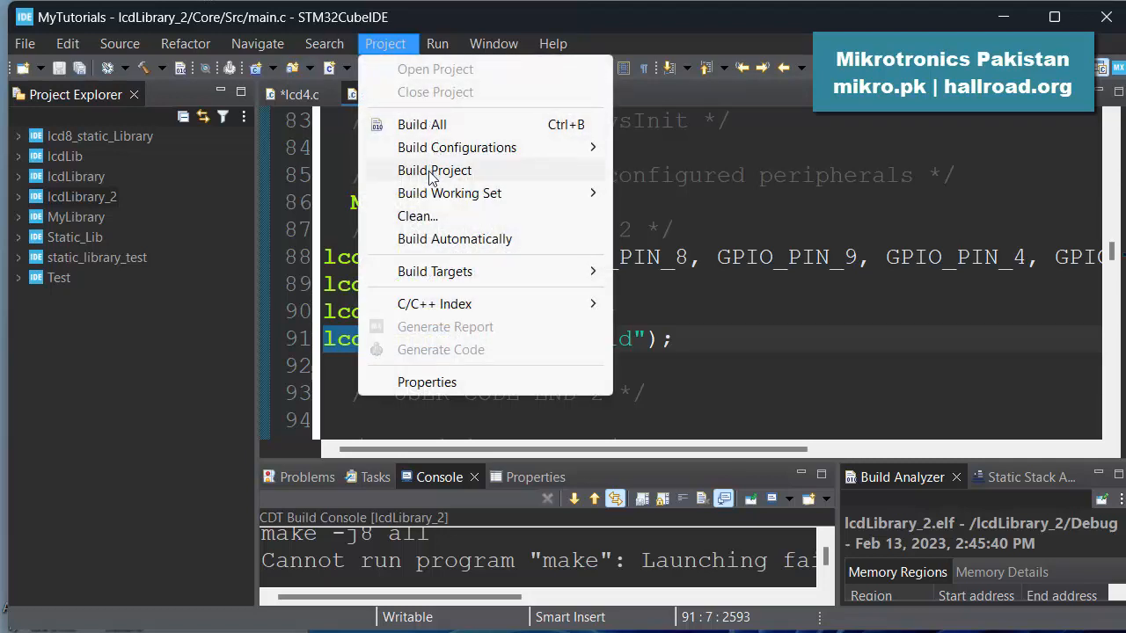
left_click(434, 170)
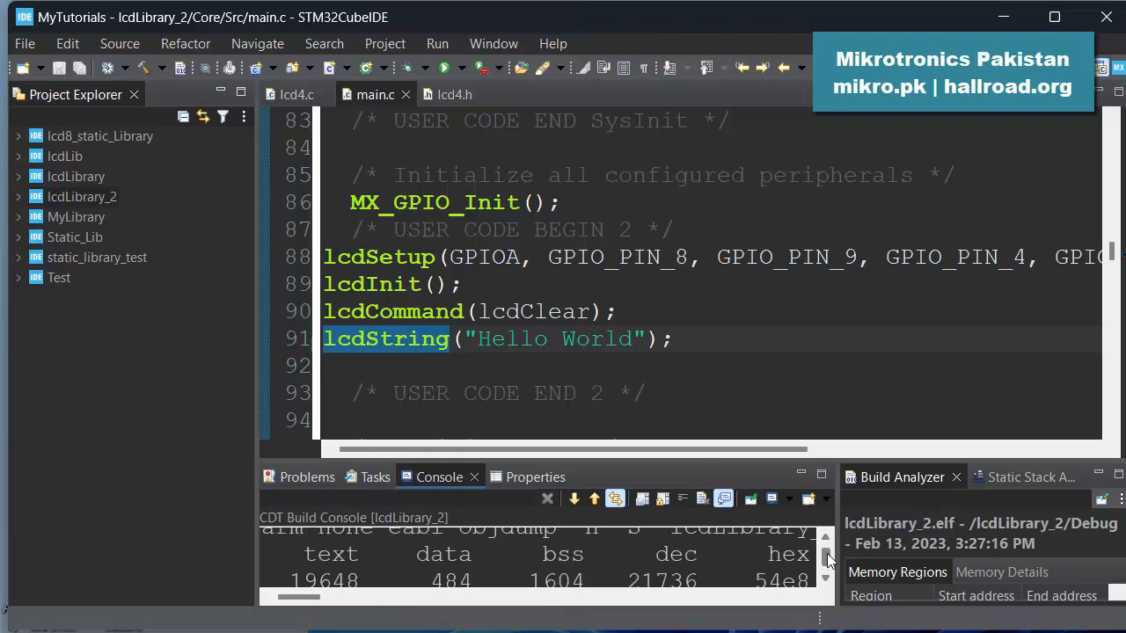
scroll("down", 3)
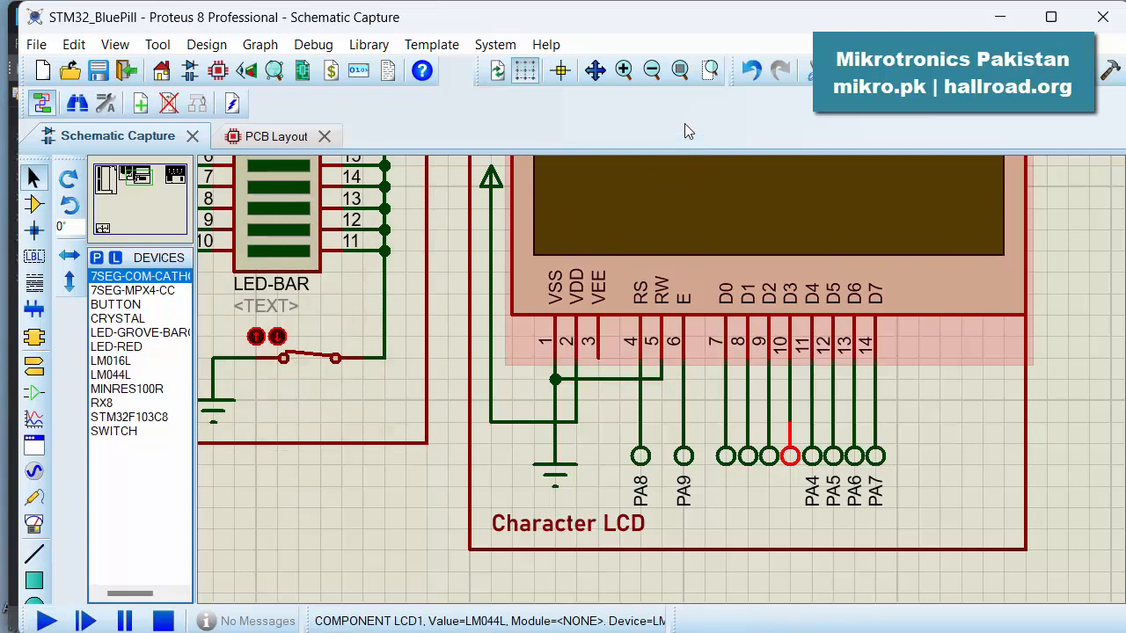
Step: Run the Proteus simulation showing 'Hello World' on the LCD, then stop it
left_click(1064, 326)
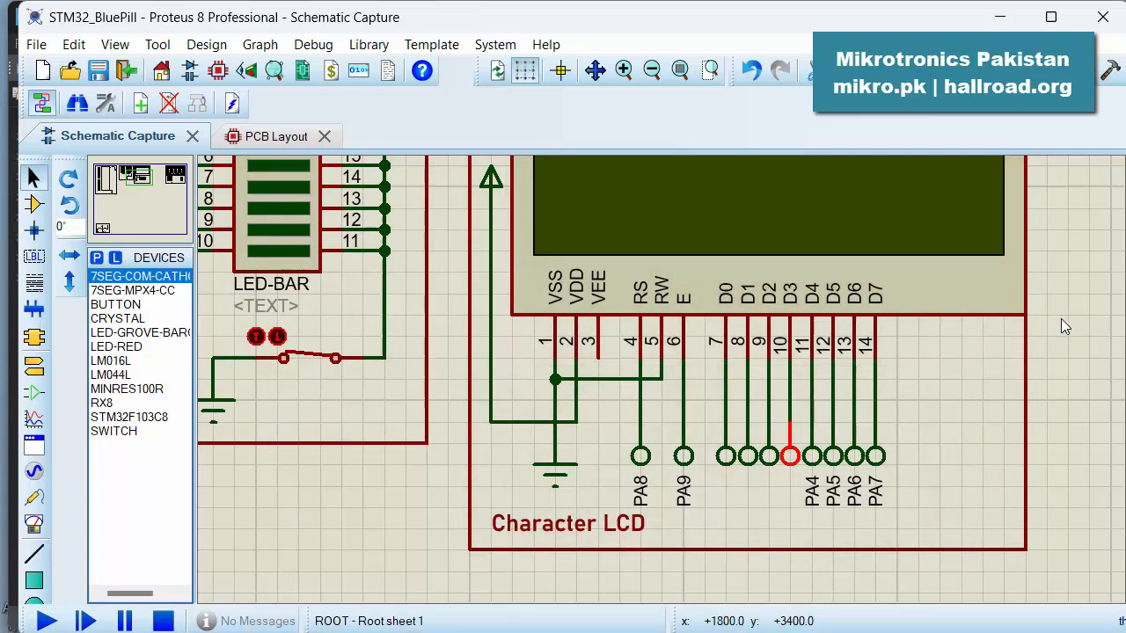
left_click(652, 70)
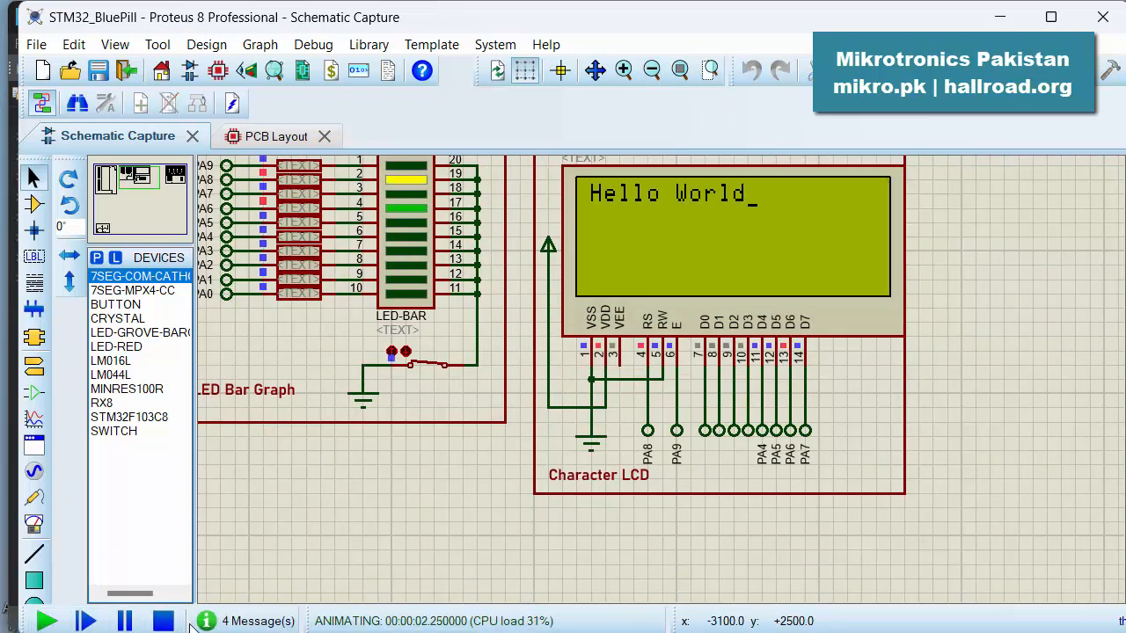
left_click(164, 621)
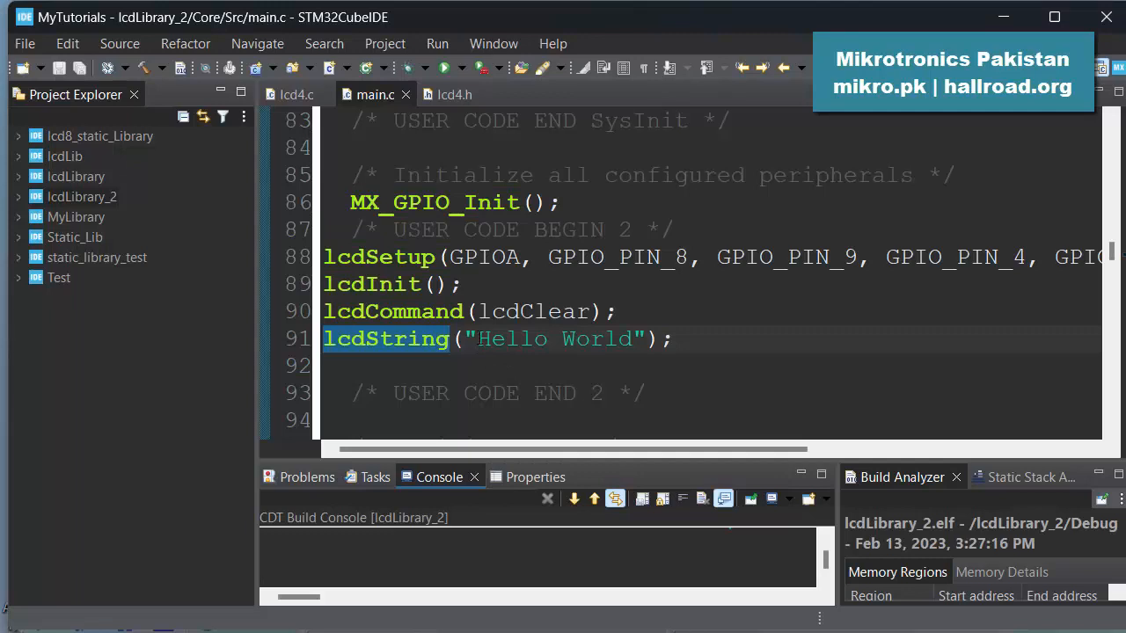
Step: Replace 'Hello World' with 'MIKROTRONICS' in lcdString and rebuild the project
left_click(482, 339)
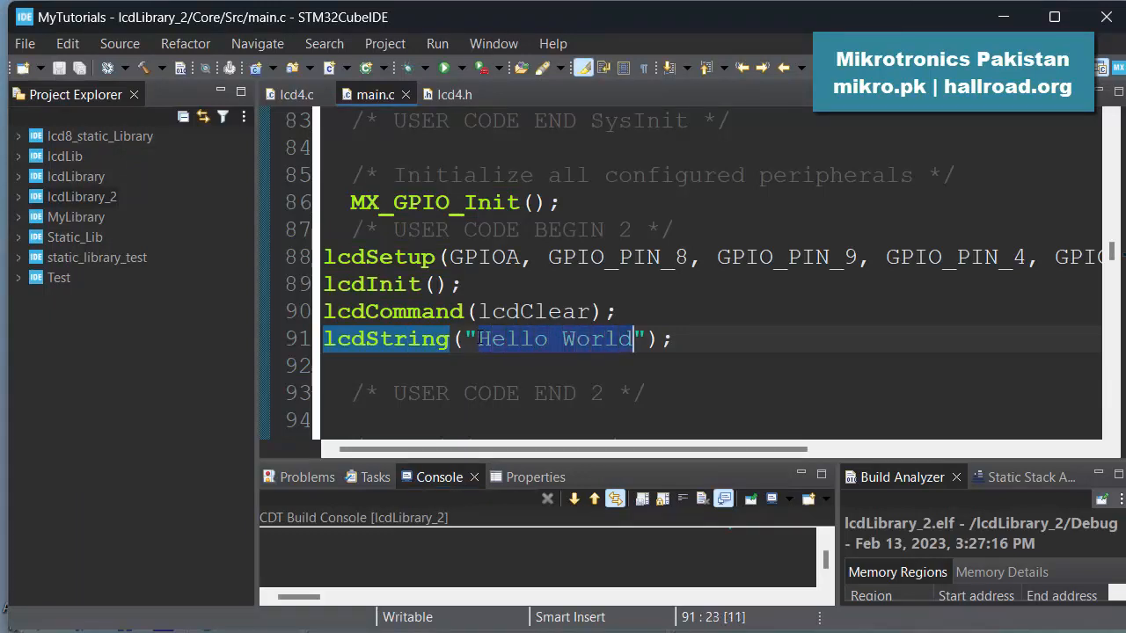
type("MIKRO")
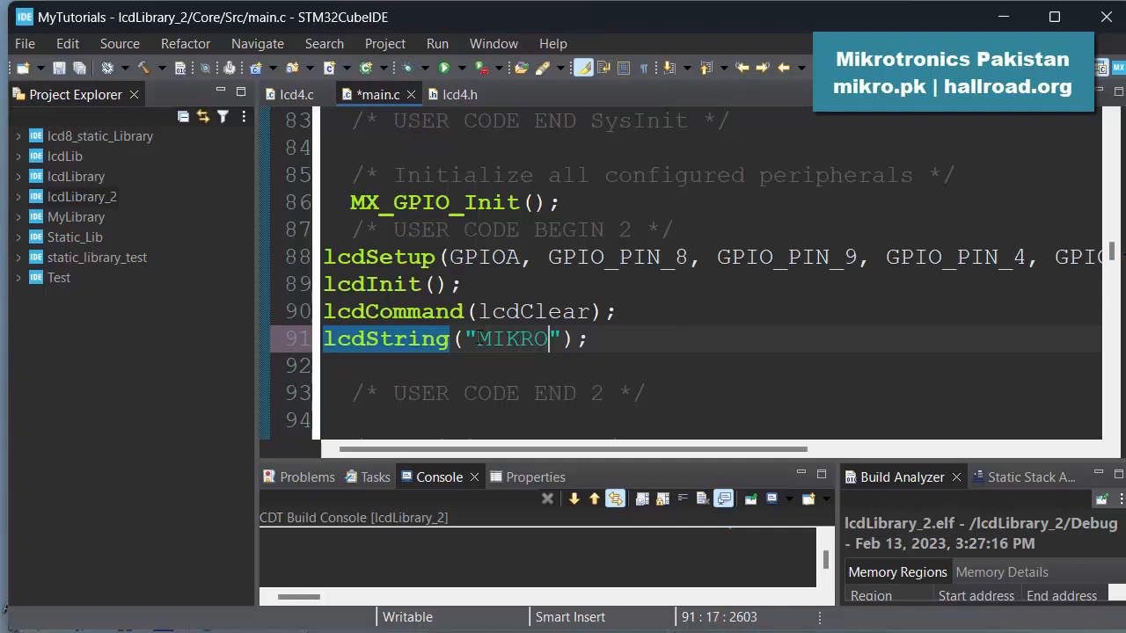
type("TRONI")
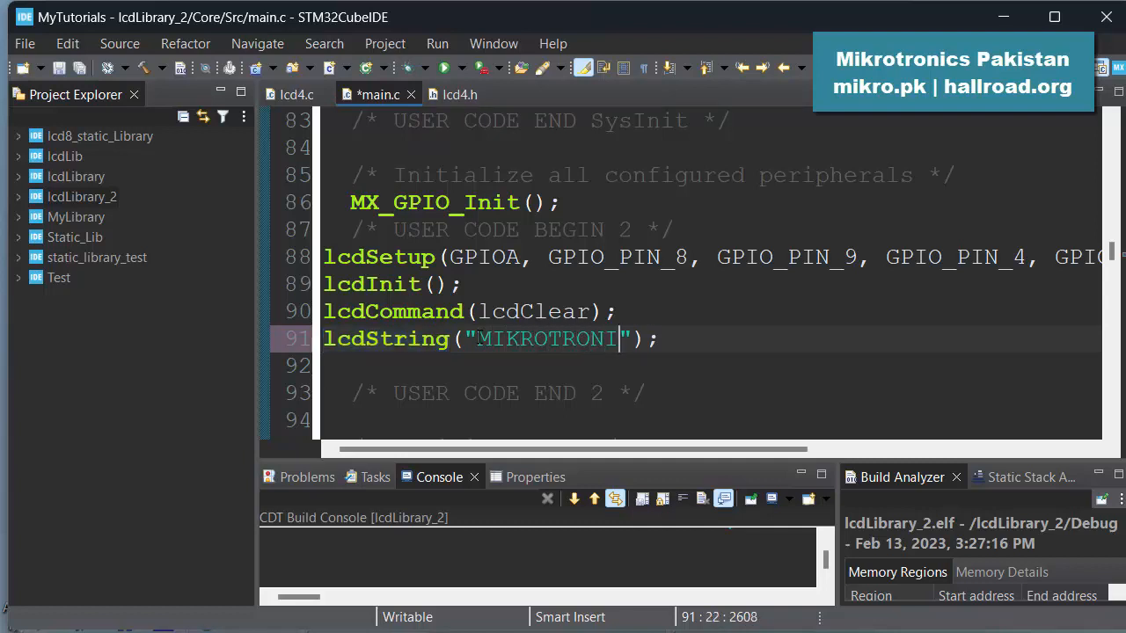
type("CS")
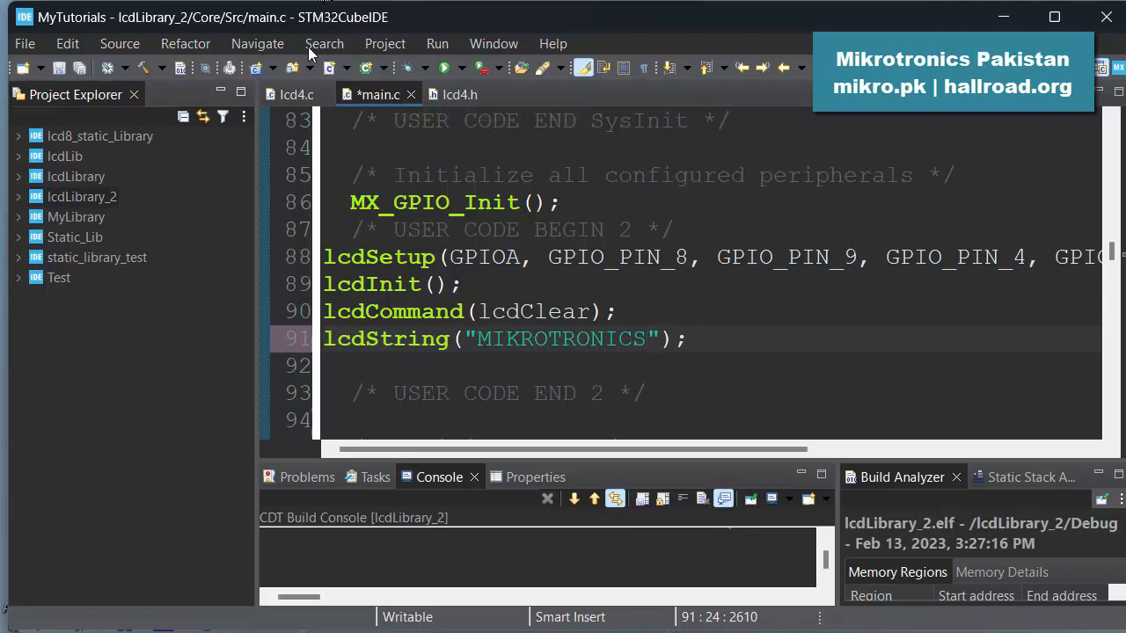
left_click(385, 44)
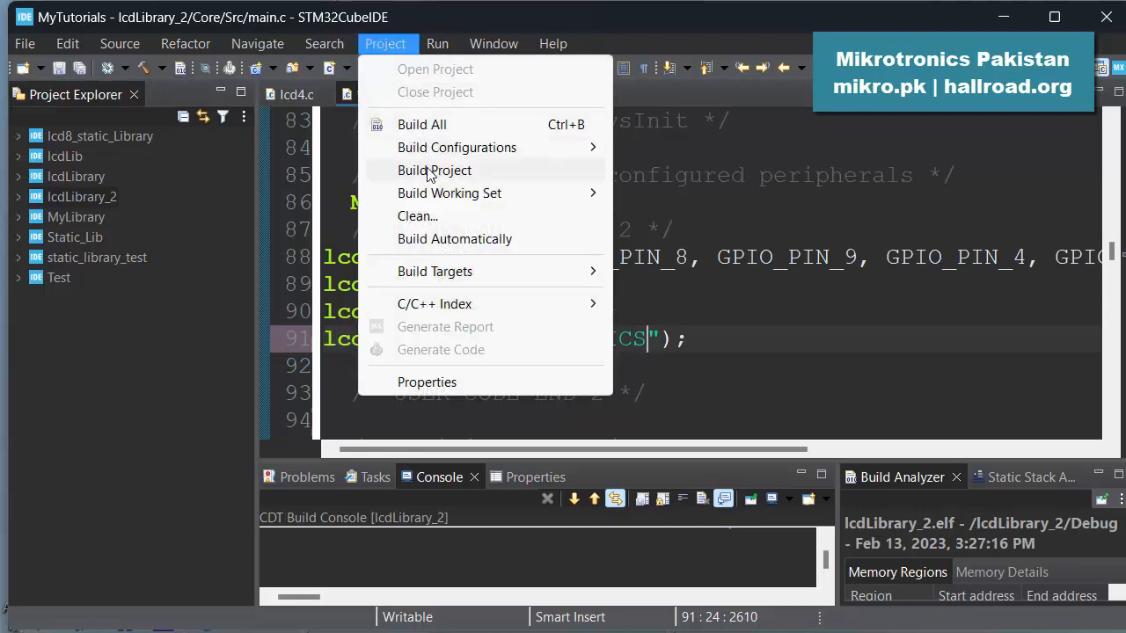
left_click(434, 170)
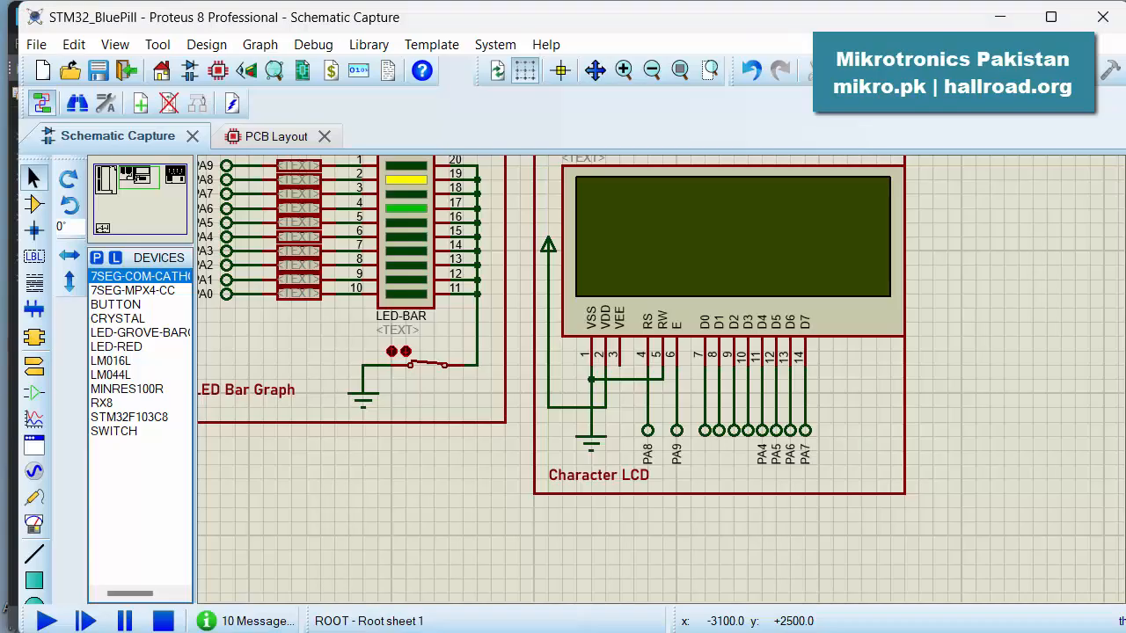
Step: Run the simulation, confirm 'MIKROTRONICS' appears on the LCD, then stop it
left_click(46, 621)
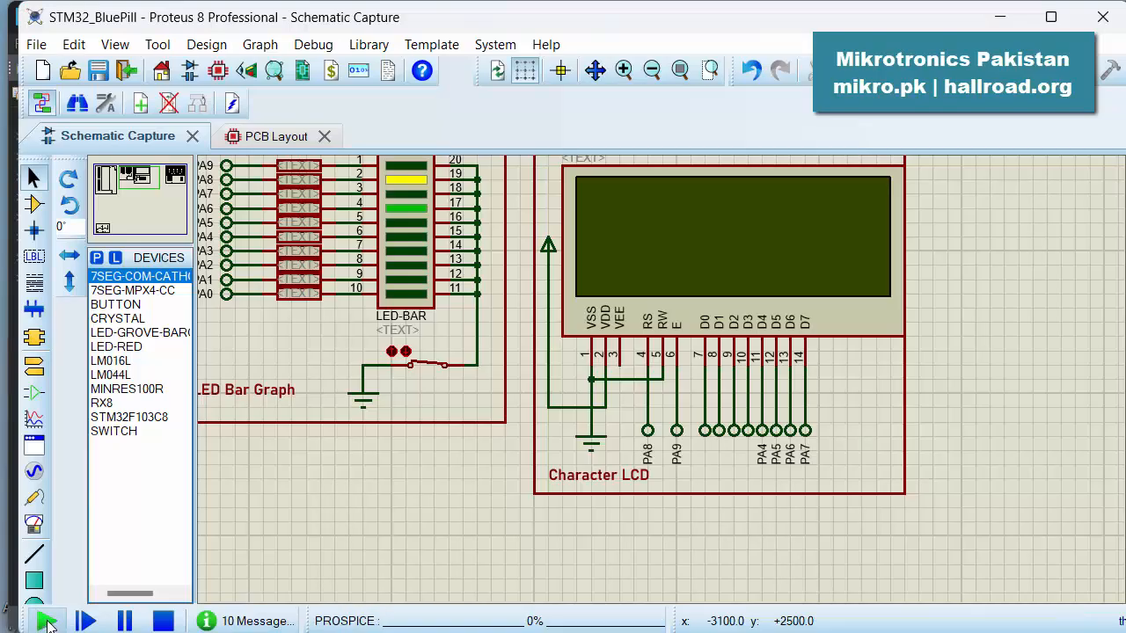
left_click(47, 621)
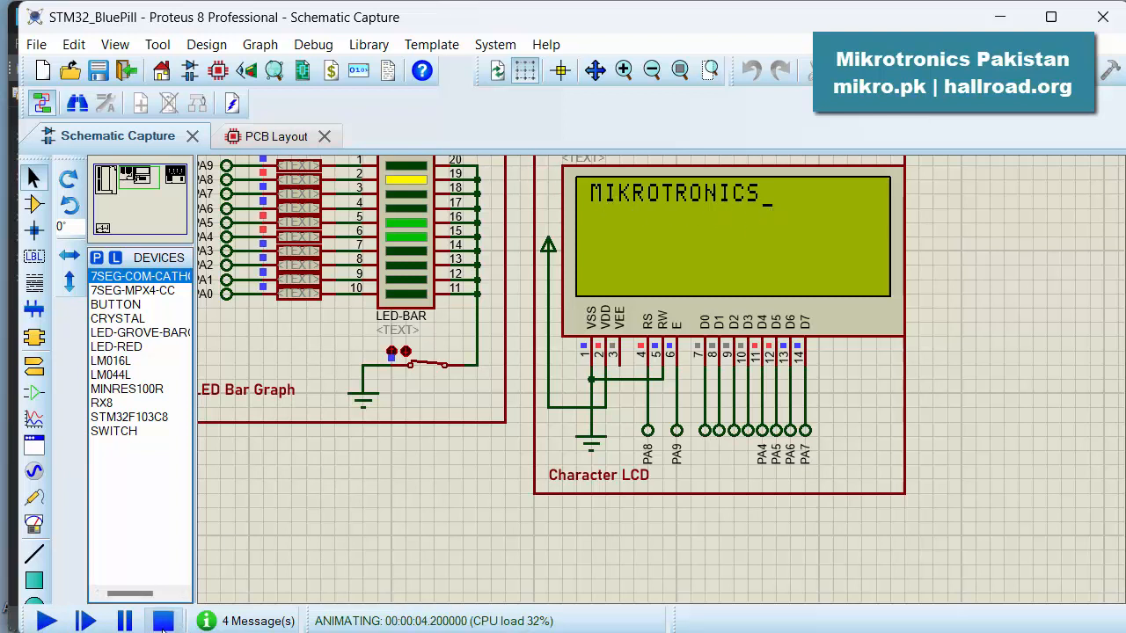
left_click(163, 621)
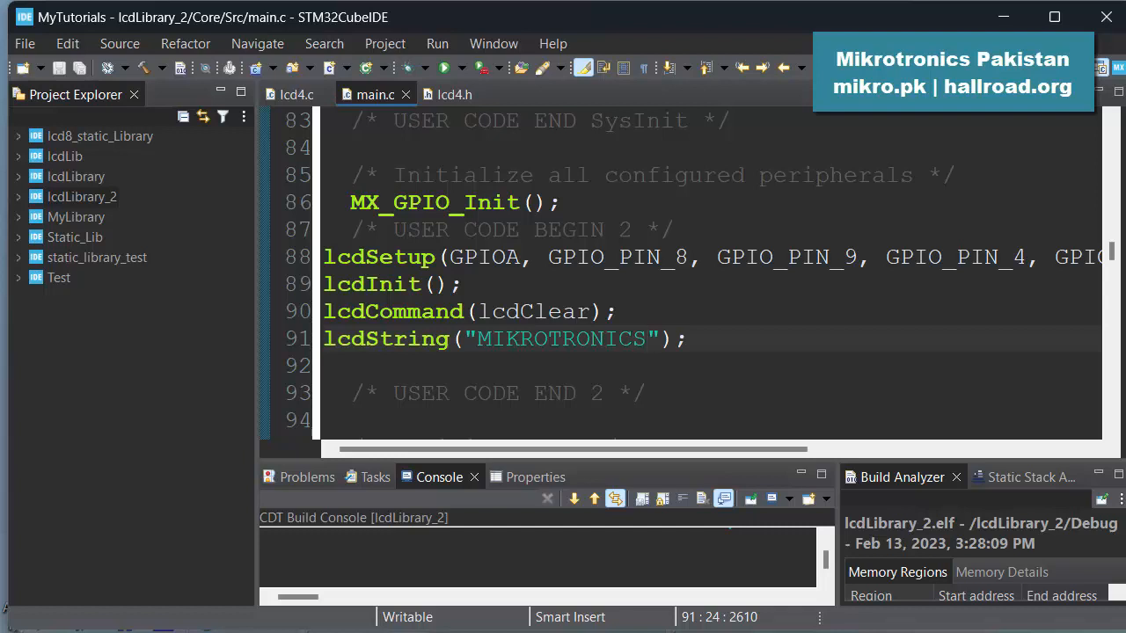
left_click(646, 338)
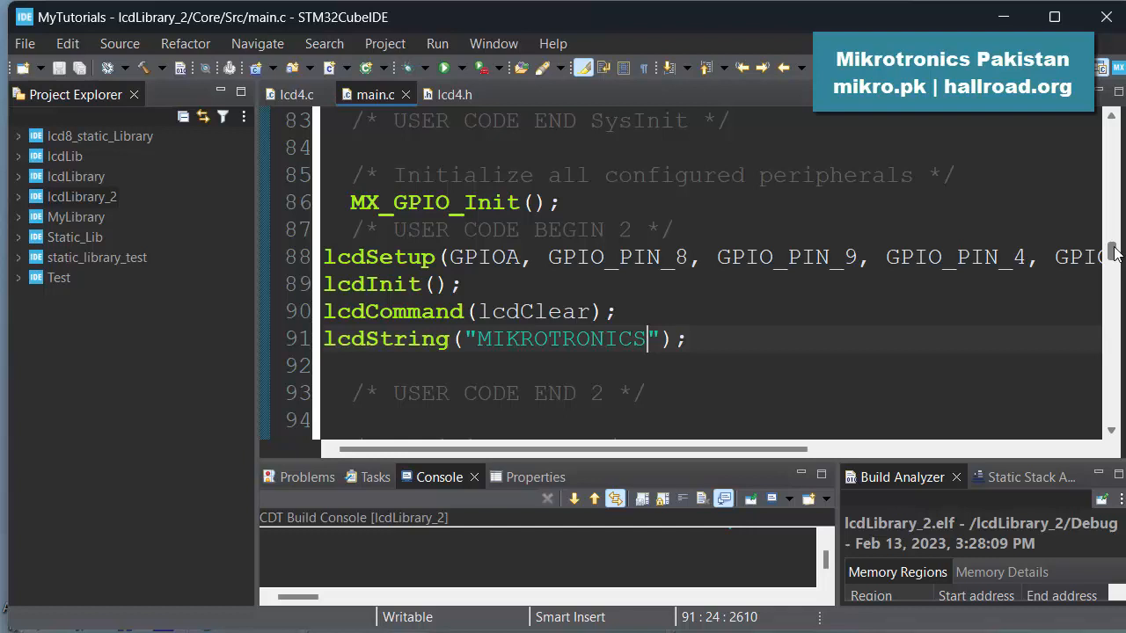
mouse_move(873, 230)
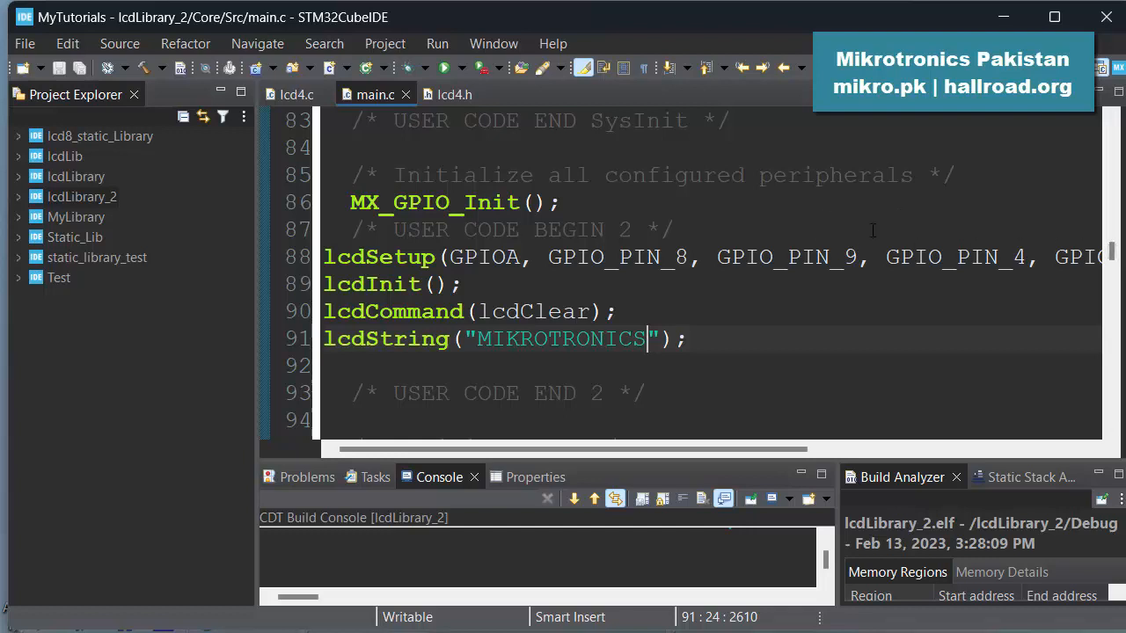